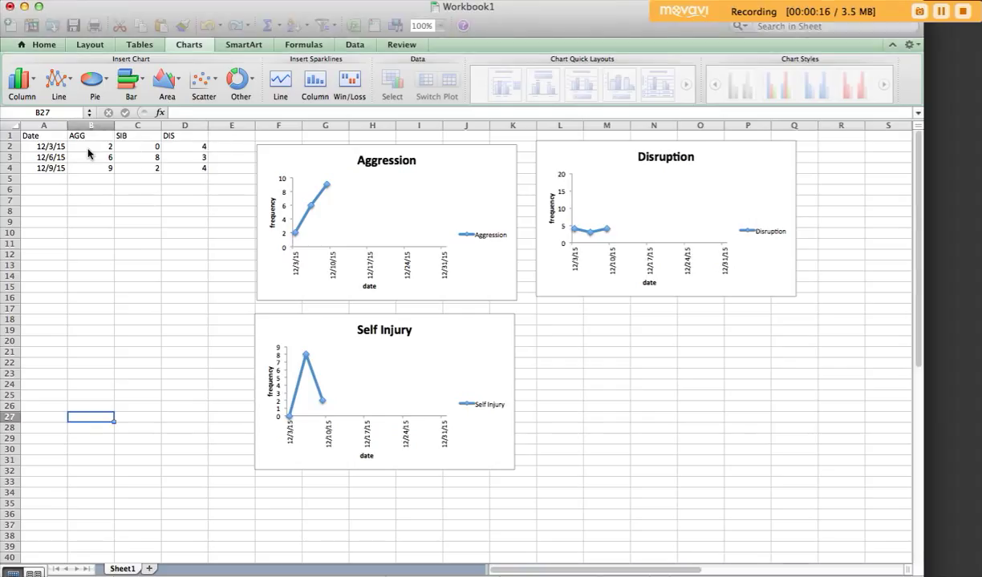
Step: Select the AGG, SIB and DIS values from row 2 down to row 20
drag(91, 146, 185, 168)
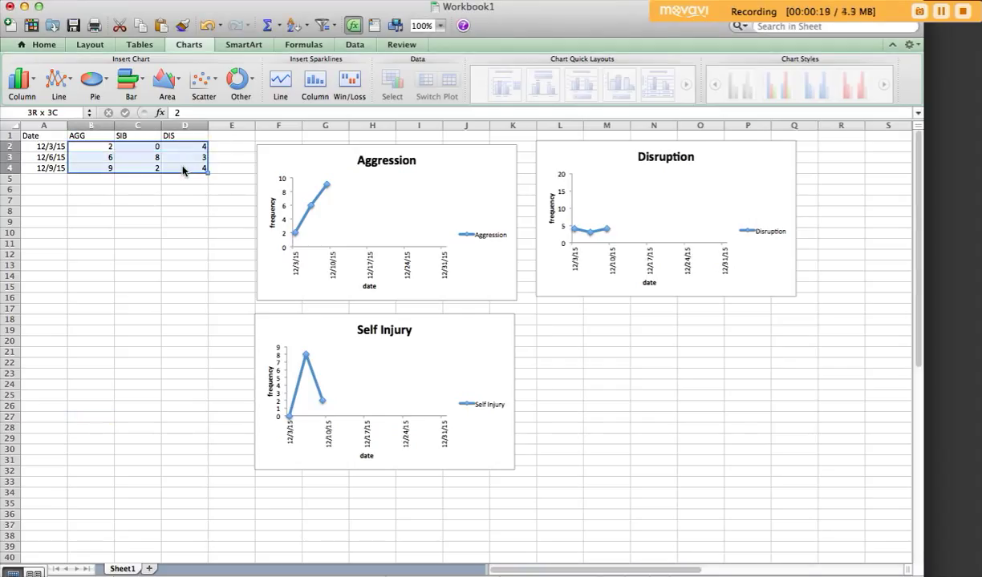
drag(182, 169, 201, 334)
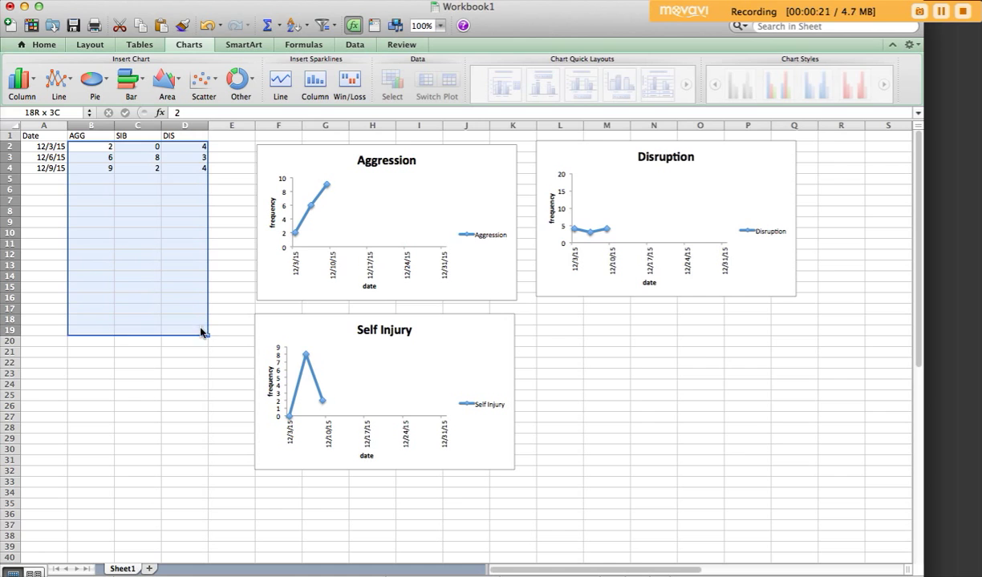
drag(200, 332, 201, 343)
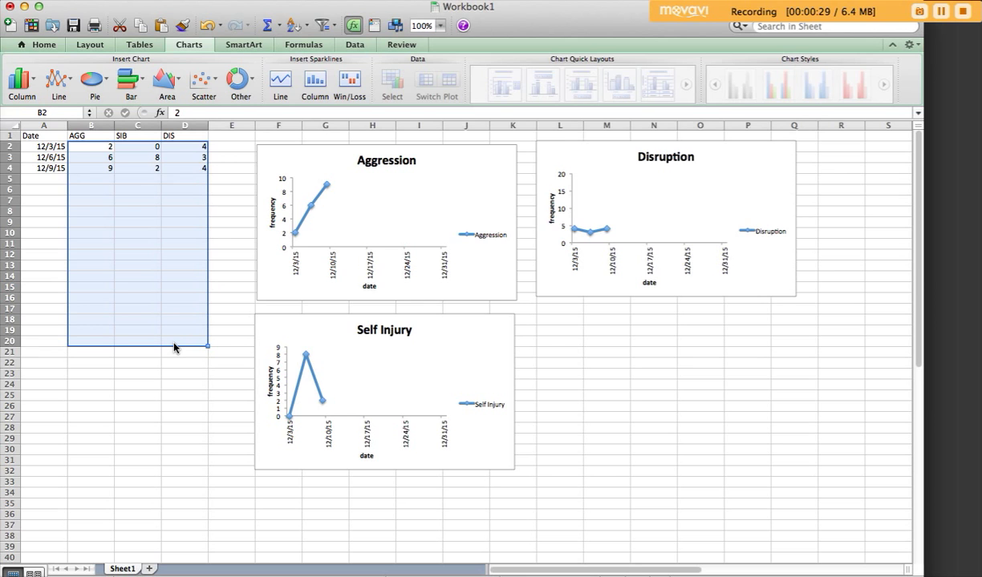
Step: Insert a Marked Line chart plotting the three selected columns as series
click(55, 79)
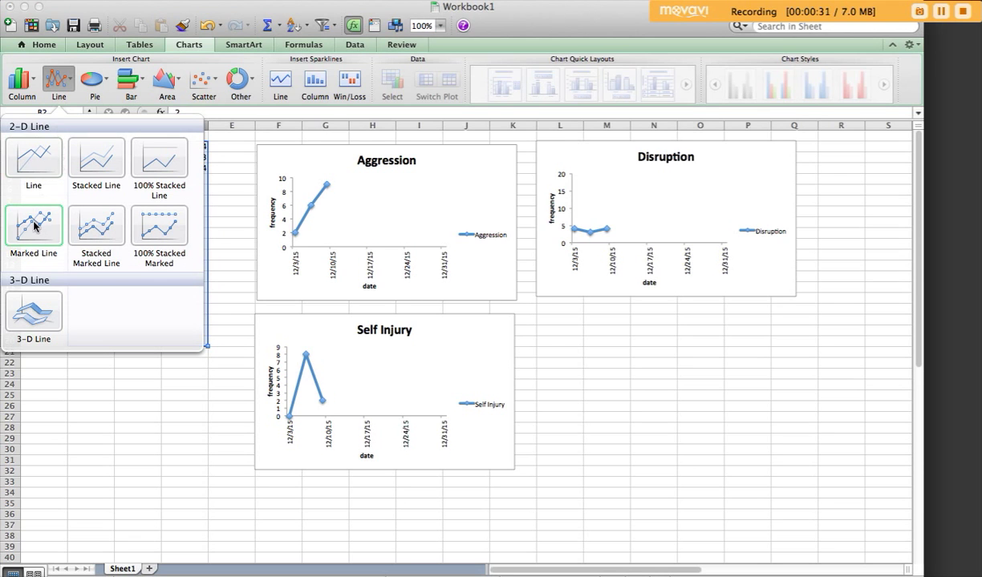
click(34, 226)
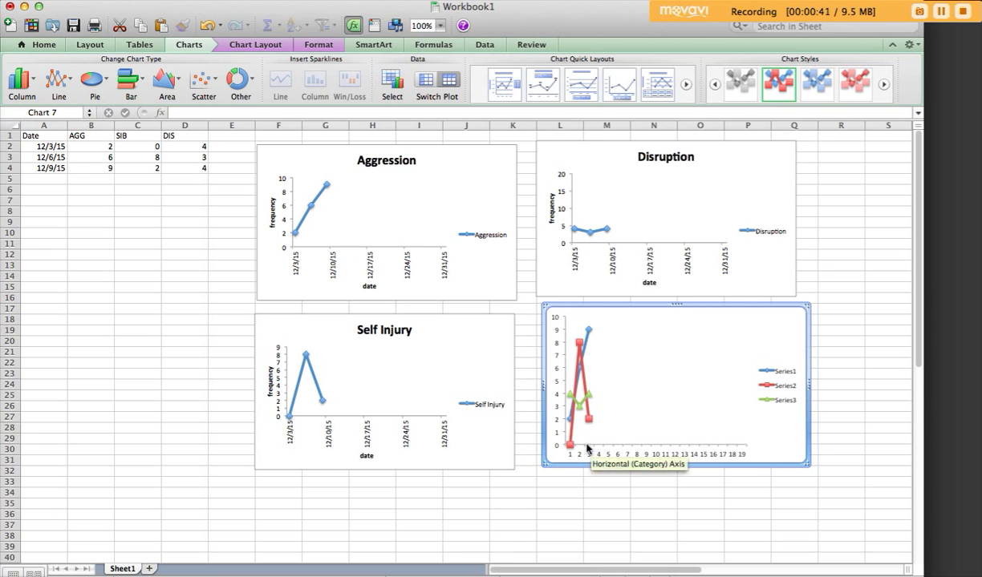
mouse_move(599, 385)
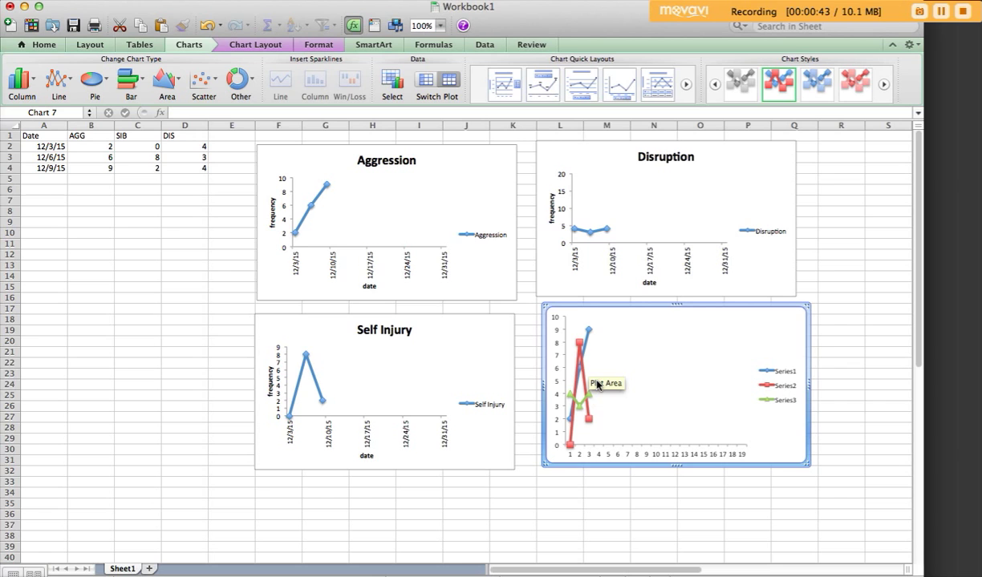
mouse_move(729, 477)
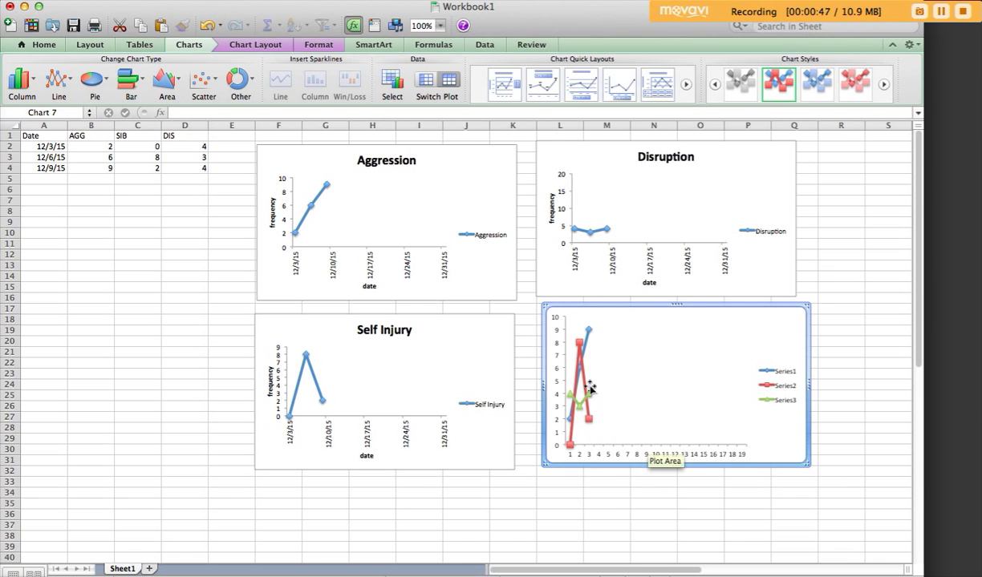
mouse_move(586, 388)
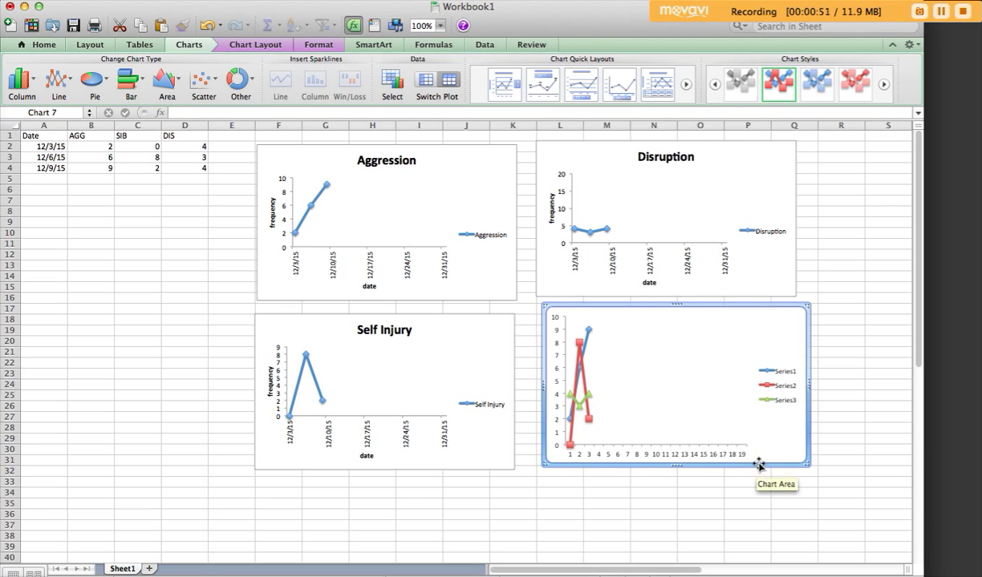
mouse_move(563, 339)
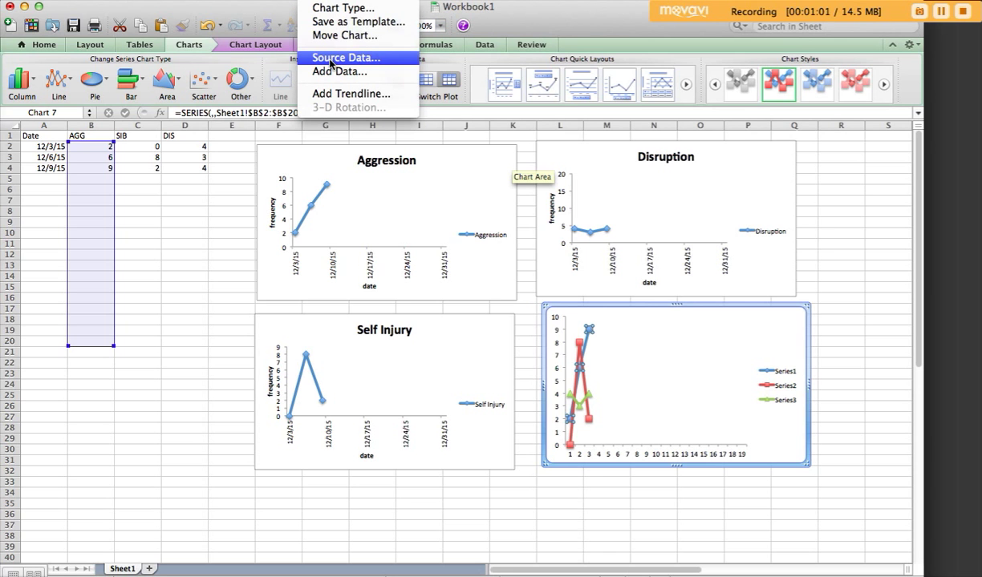
Step: In Select Data Source, rename Series1 to Aggression
click(346, 57)
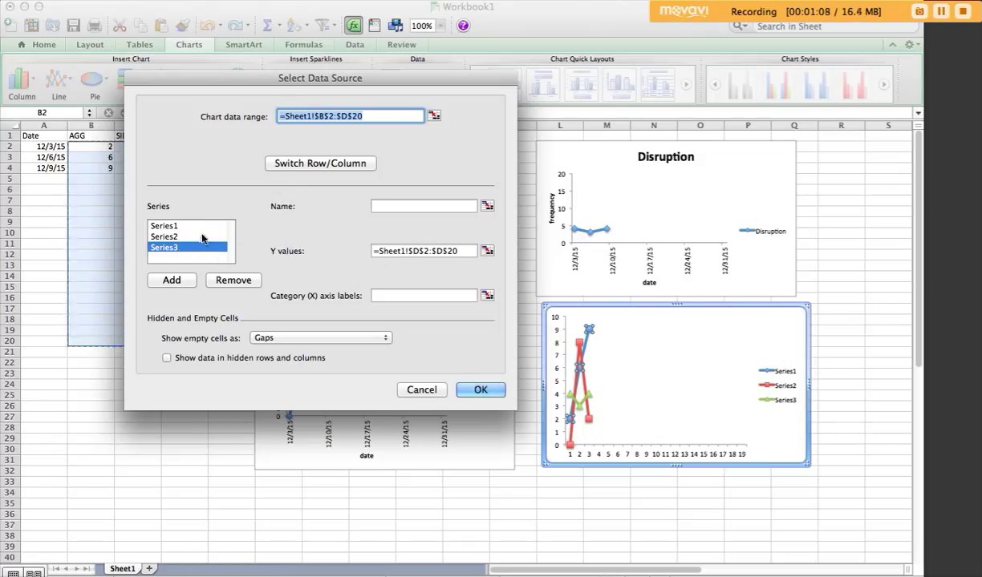
drag(320, 77, 443, 57)
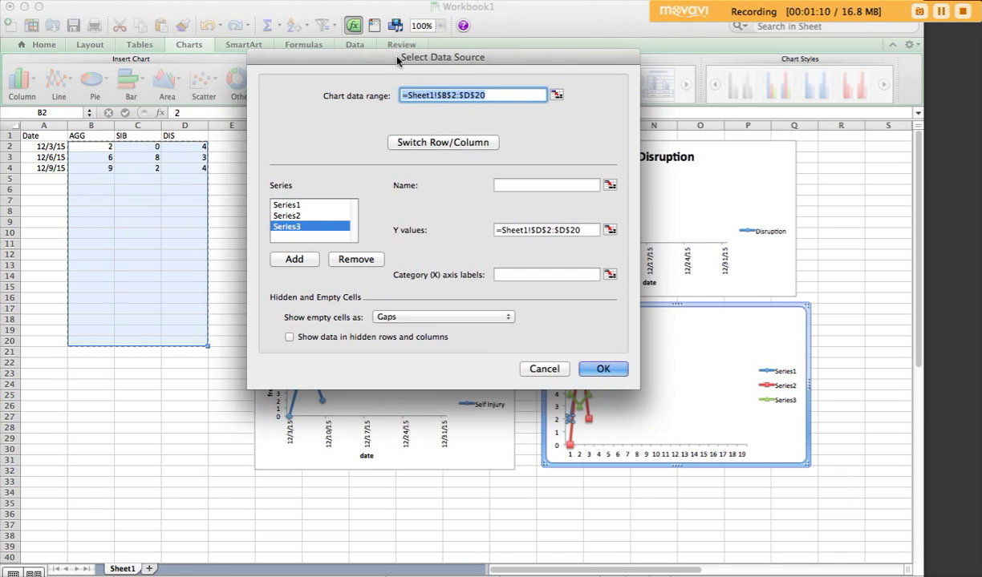
click(286, 204)
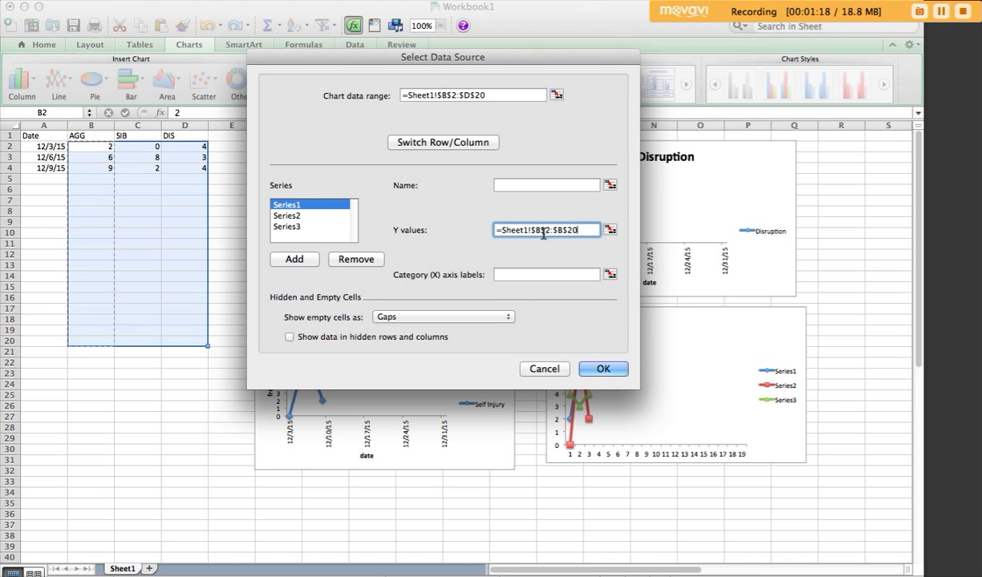
mouse_move(481, 201)
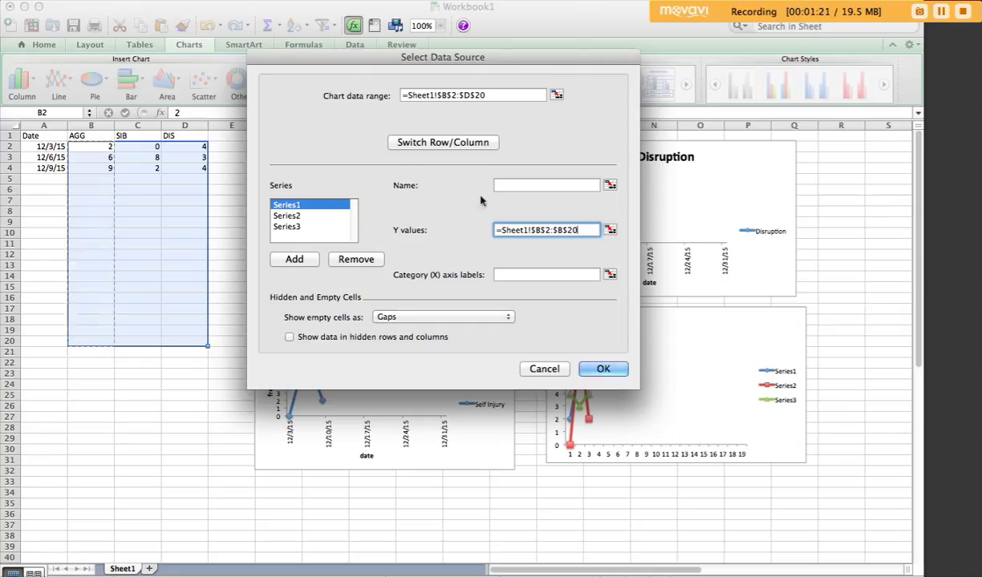
click(545, 185)
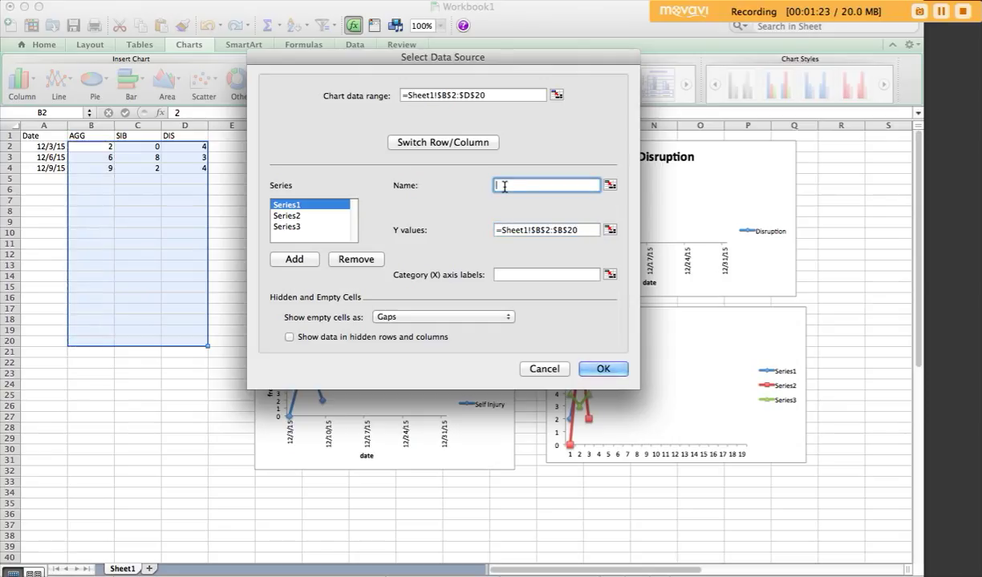
text(=1)
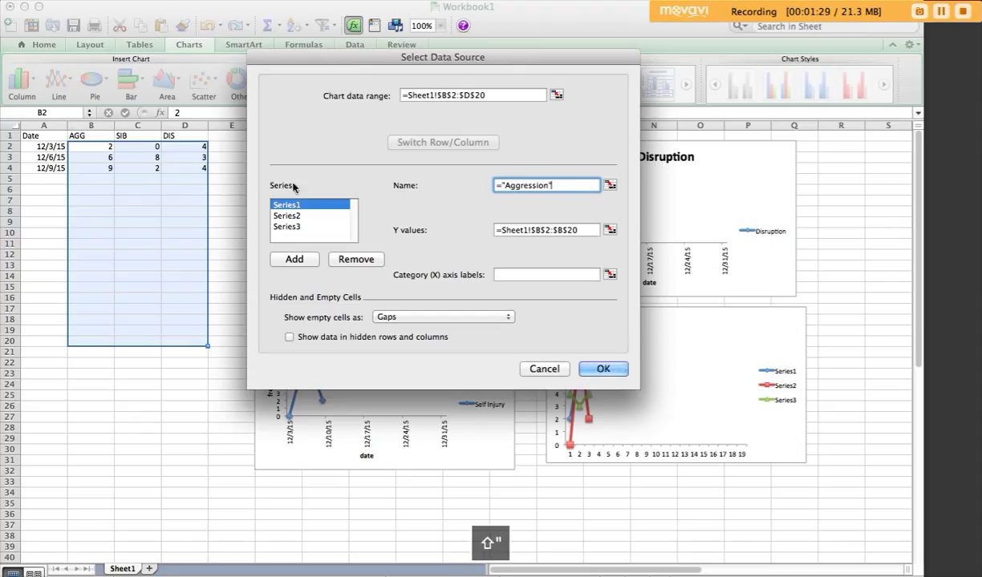
click(286, 215)
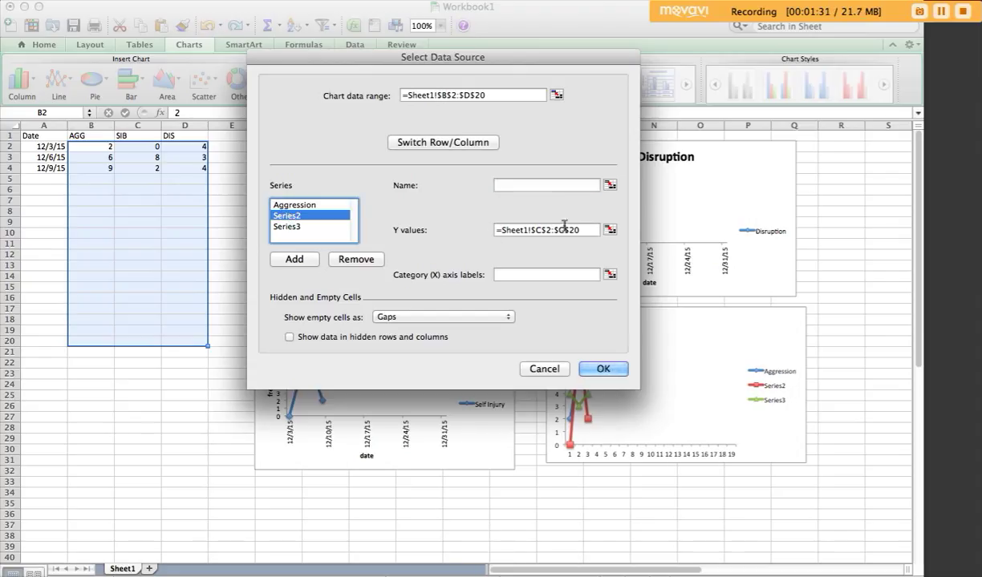
Step: Rename Series2 to SIB and Series3 to DIS
click(545, 185)
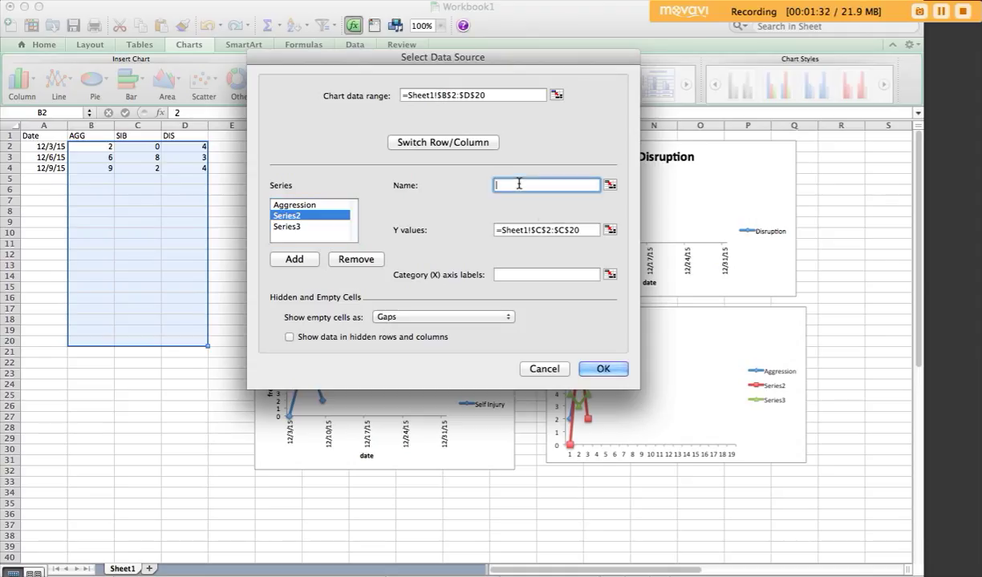
text(="S)
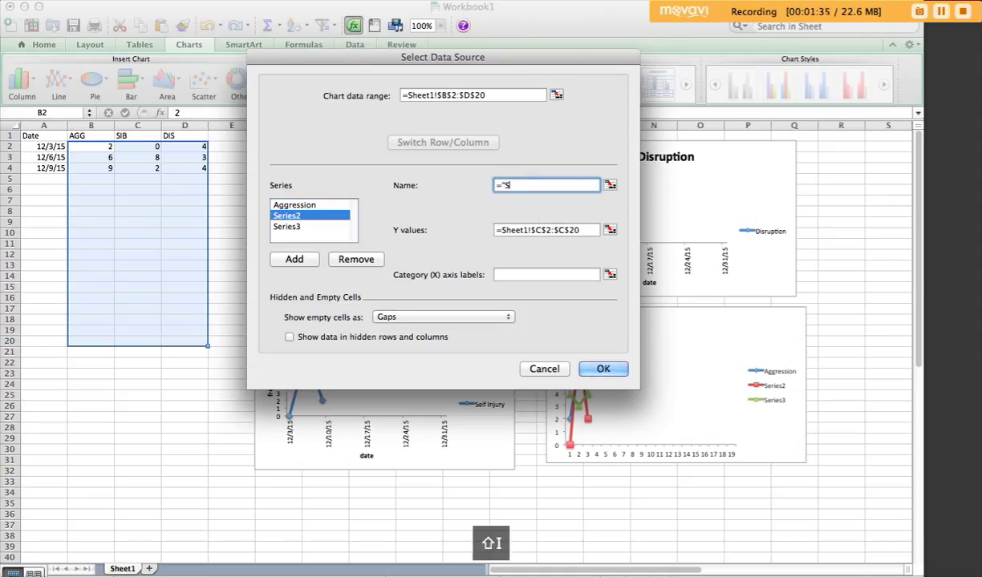
click(293, 227)
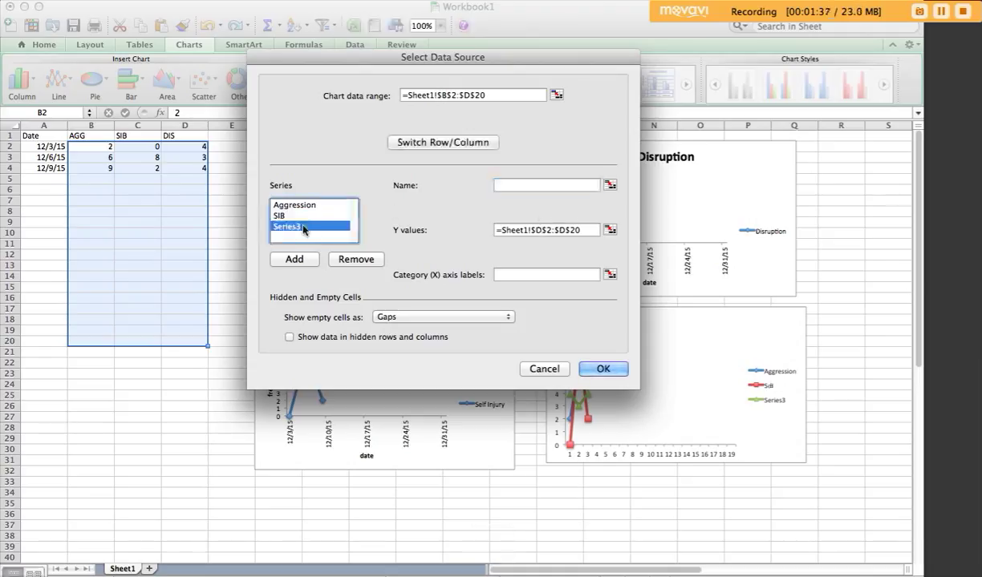
click(545, 185)
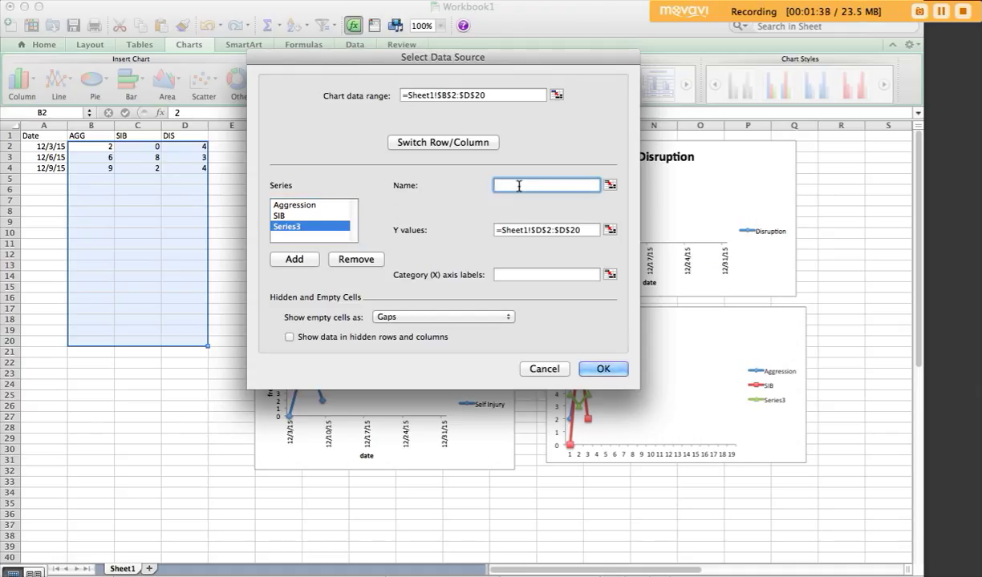
text(=")
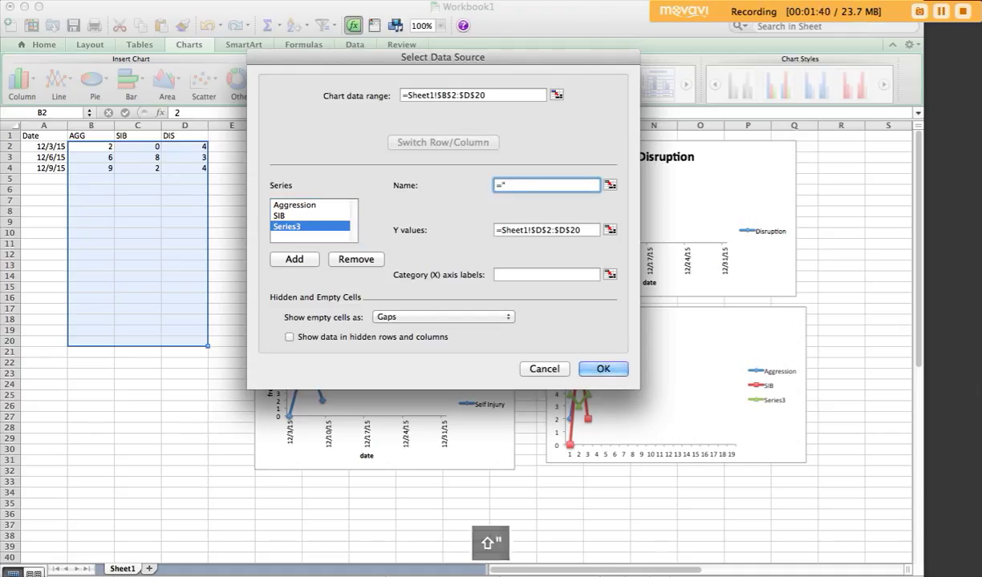
text(DIS)
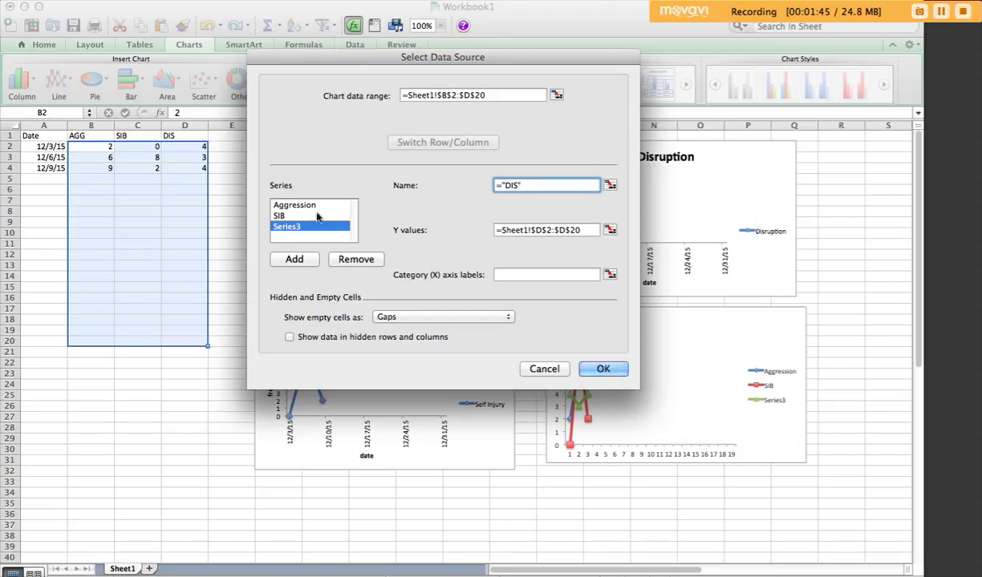
click(299, 216)
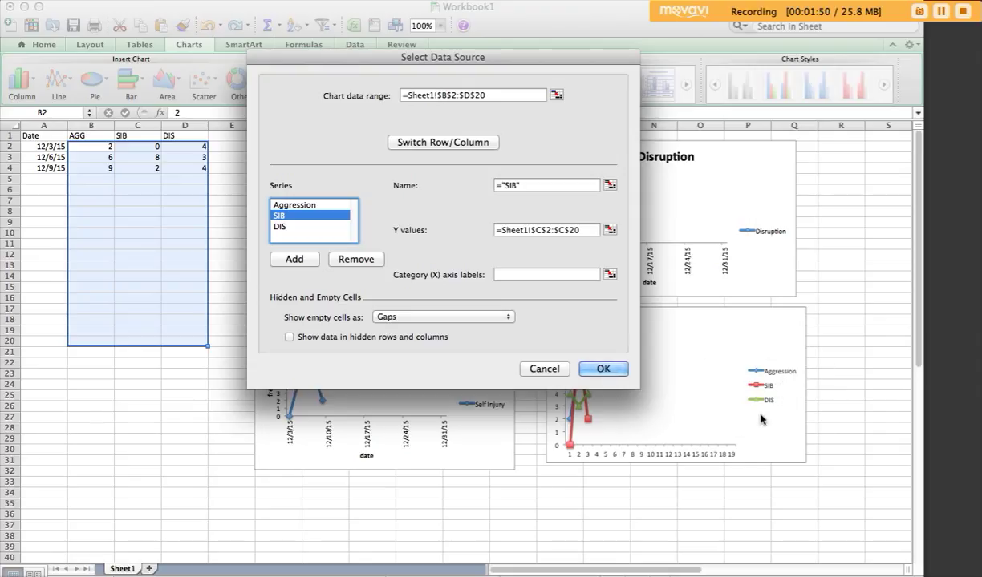
mouse_move(670, 375)
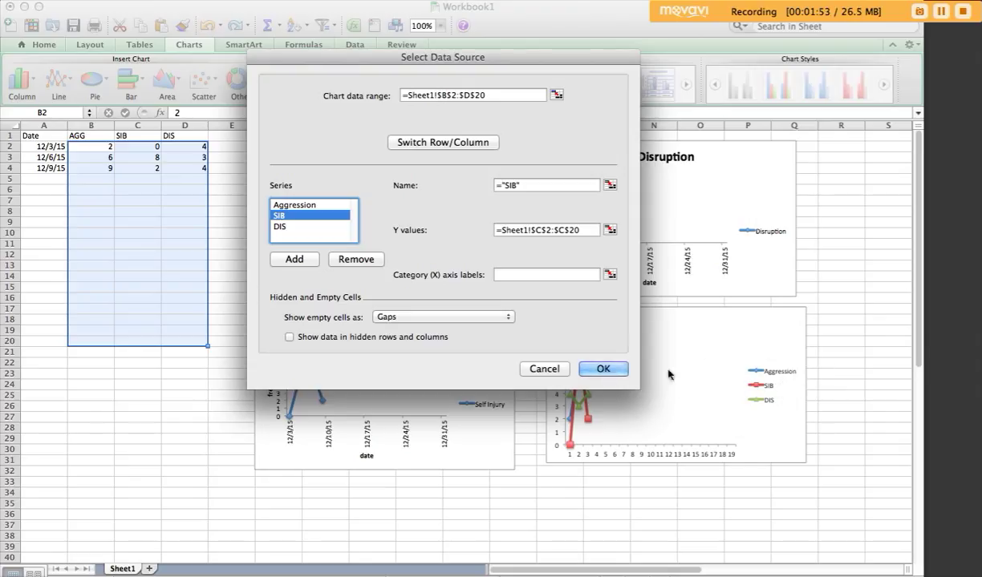
mouse_move(535, 219)
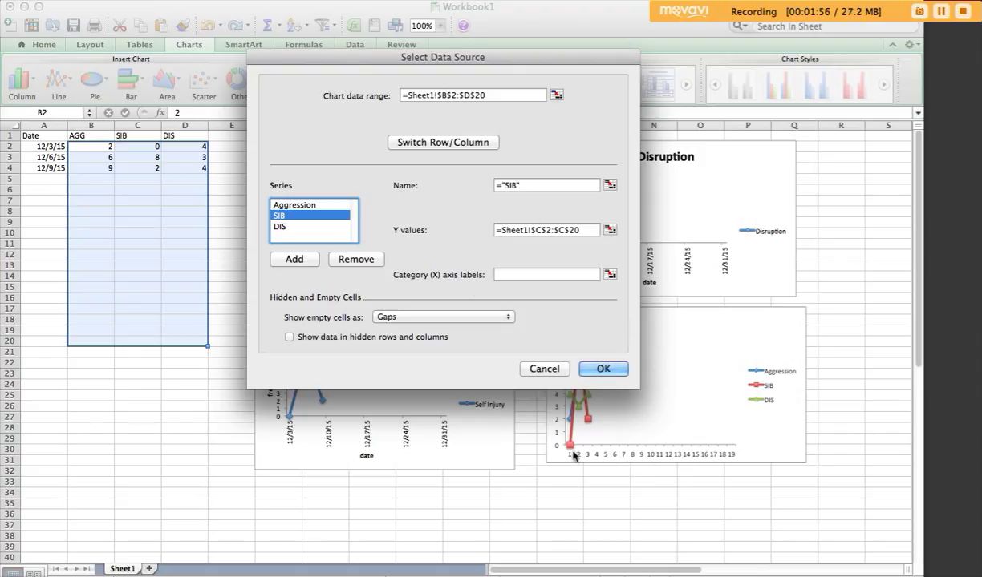
mouse_move(599, 442)
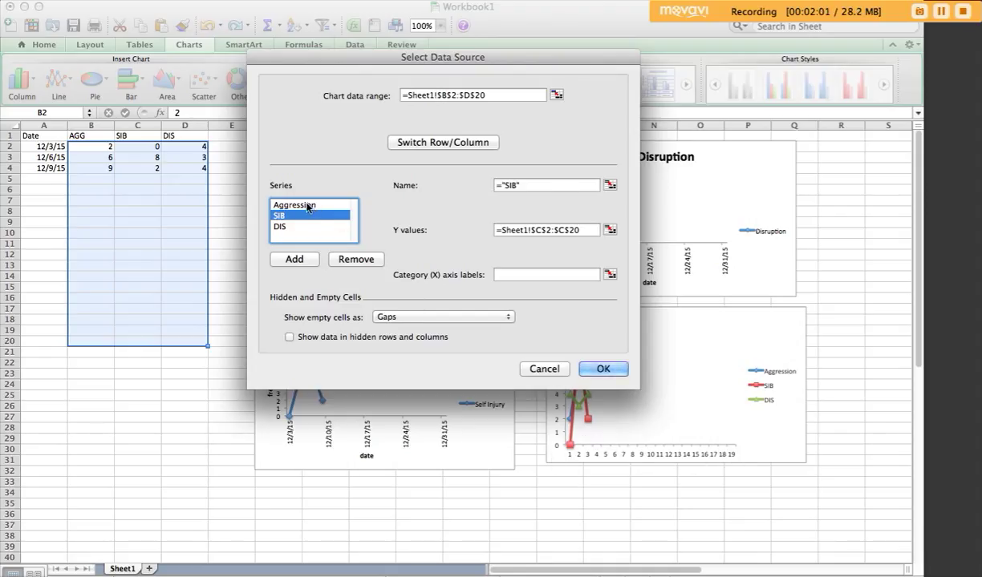
Step: Set the Aggression Y values to Sheet1!$B$2:$B$20 with dates in A2:A20 as category labels
click(294, 204)
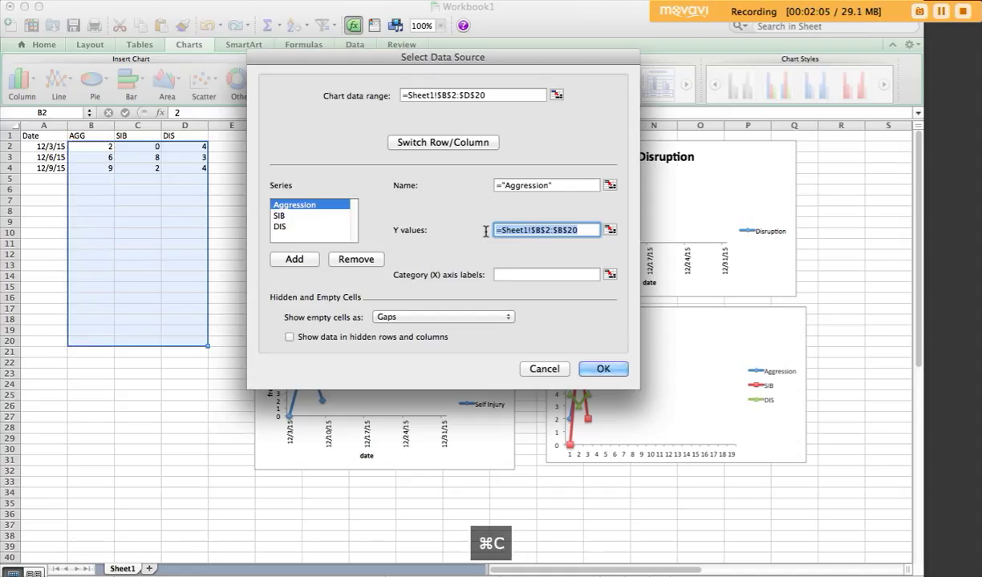
text(=Sheet1!$B$2:$B$20)
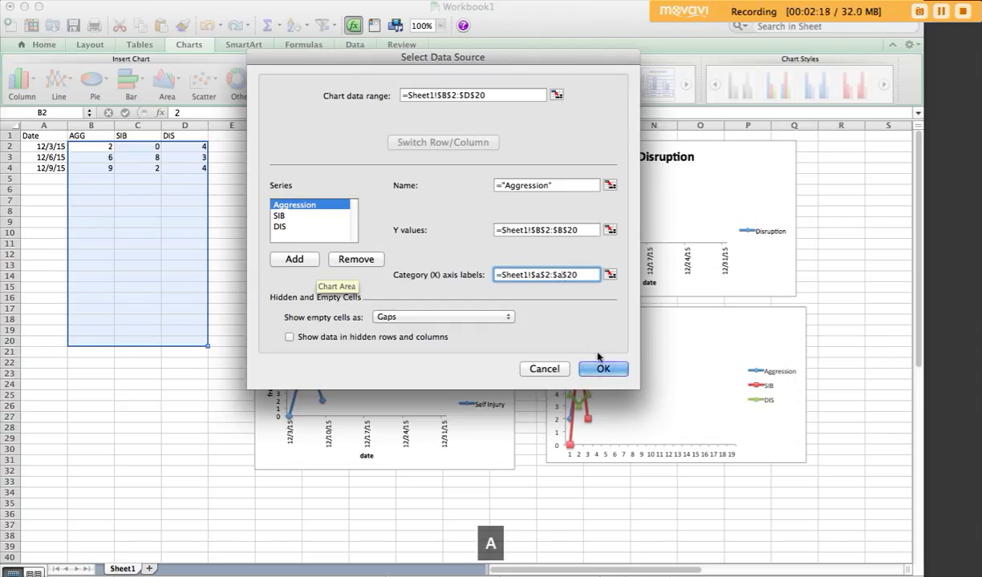
mouse_move(381, 224)
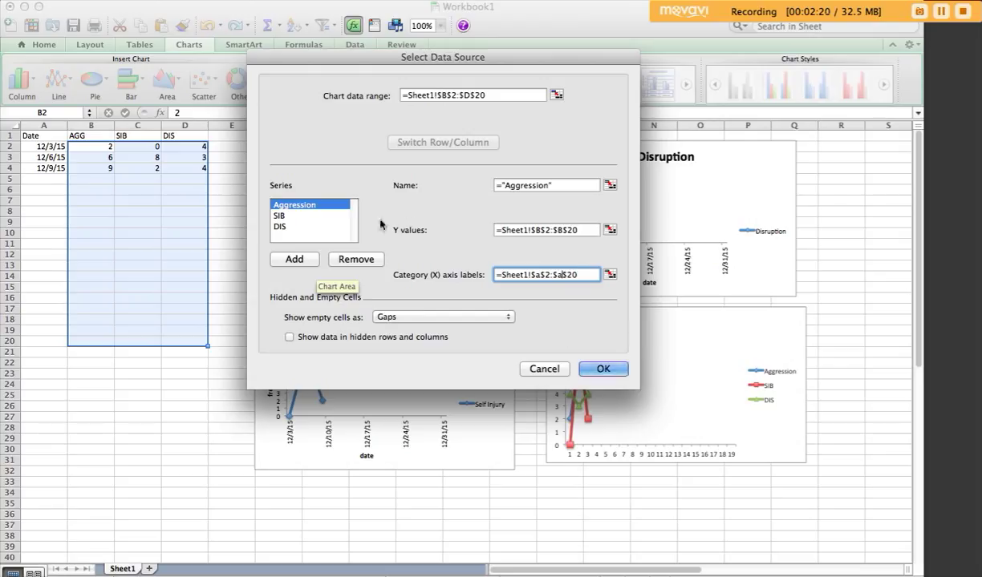
click(280, 215)
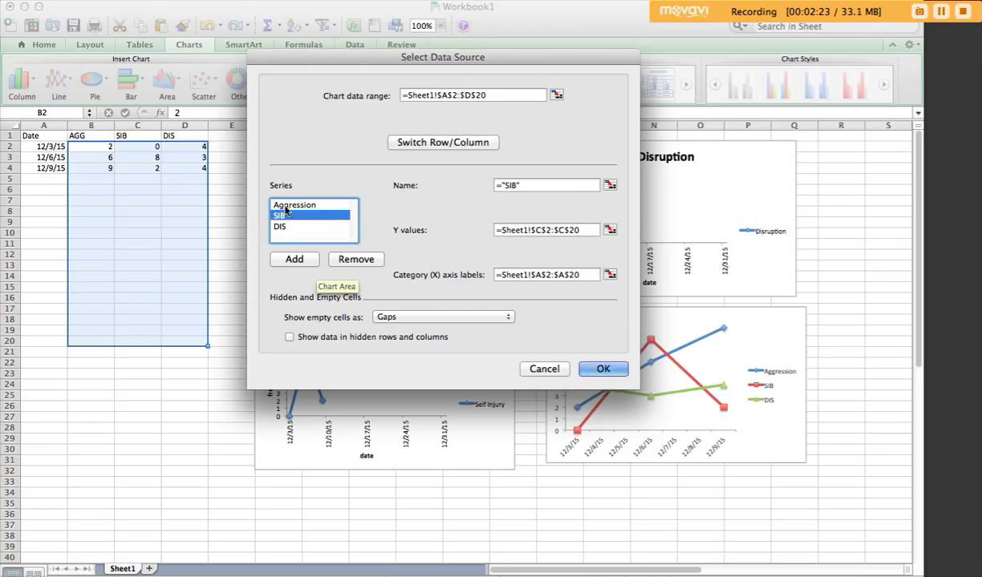
click(295, 205)
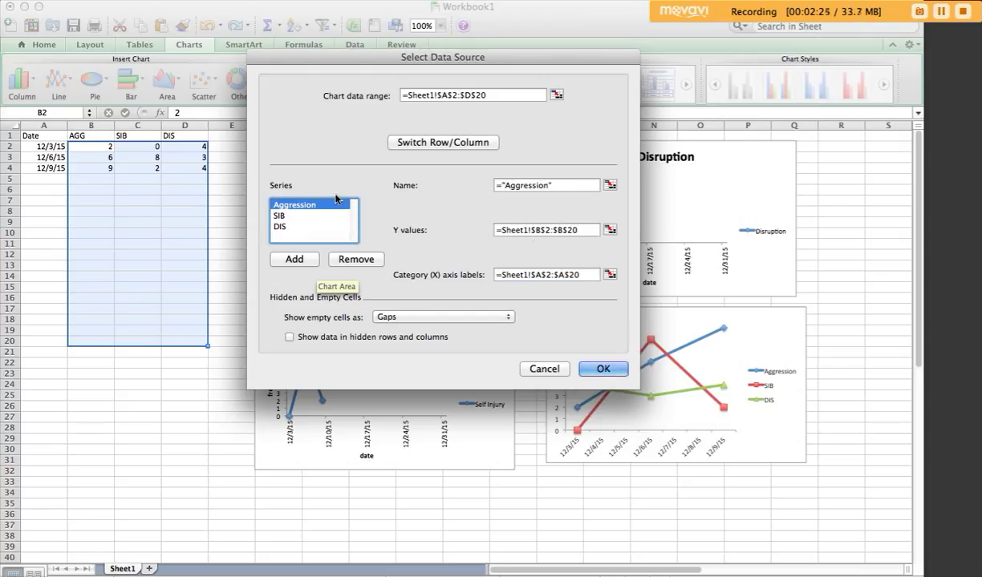
Step: Check the SIB and DIS ranges and apply the date-based data source to the chart
click(303, 214)
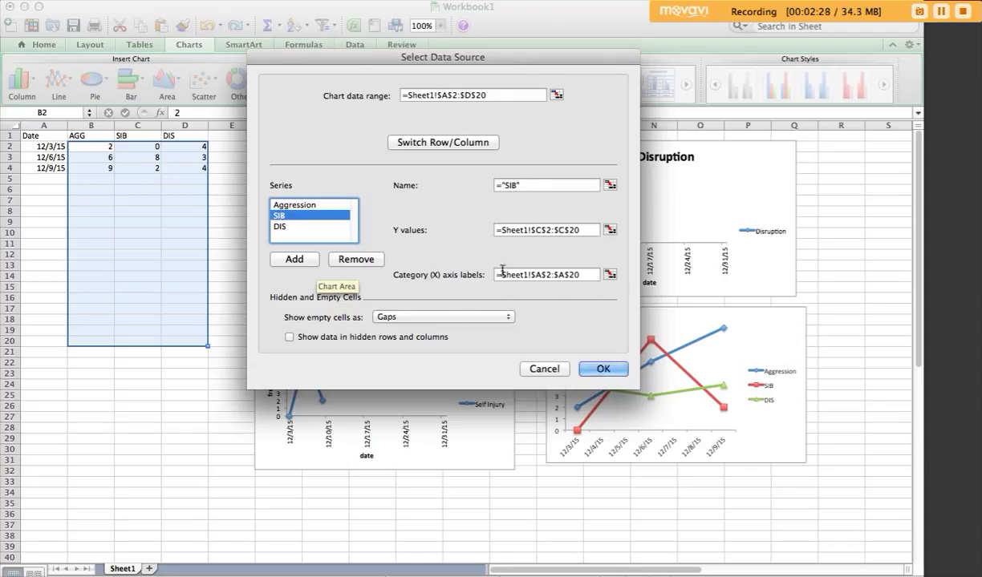
click(281, 227)
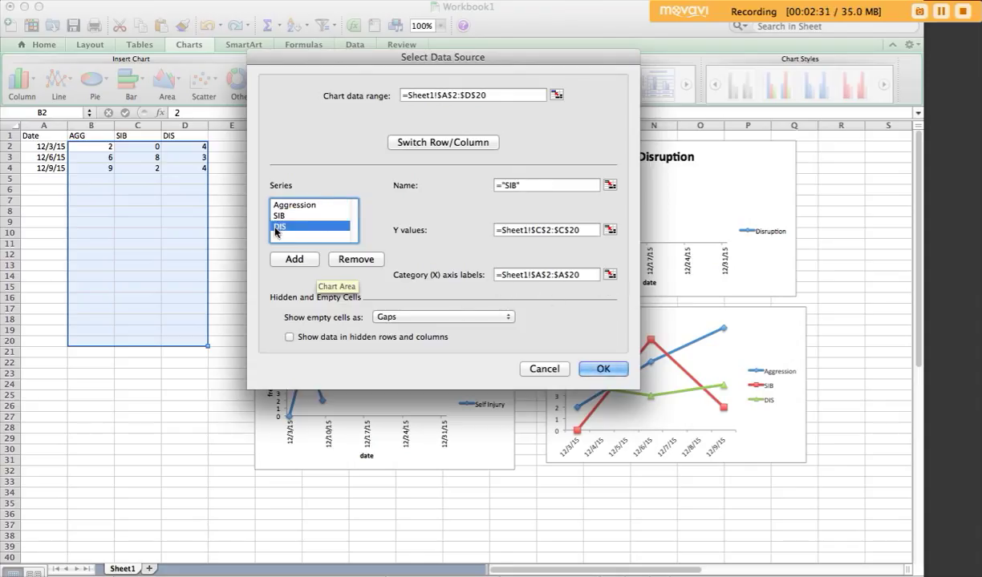
click(280, 226)
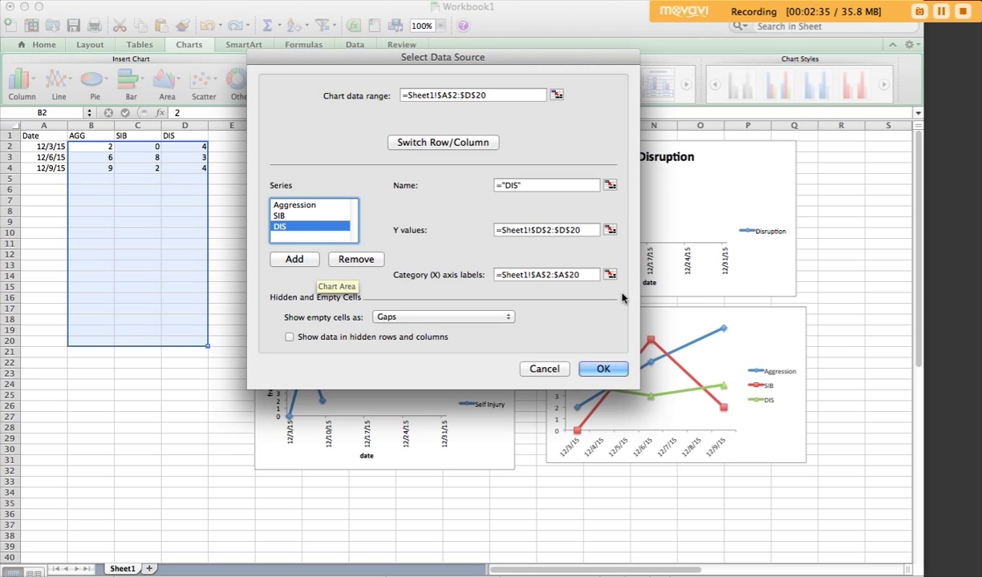
click(601, 369)
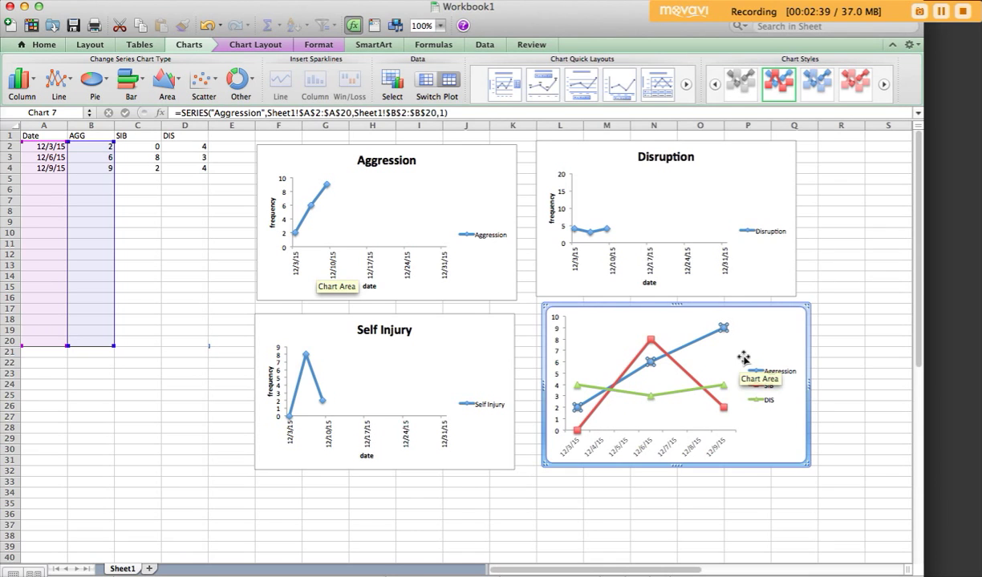
mouse_move(564, 338)
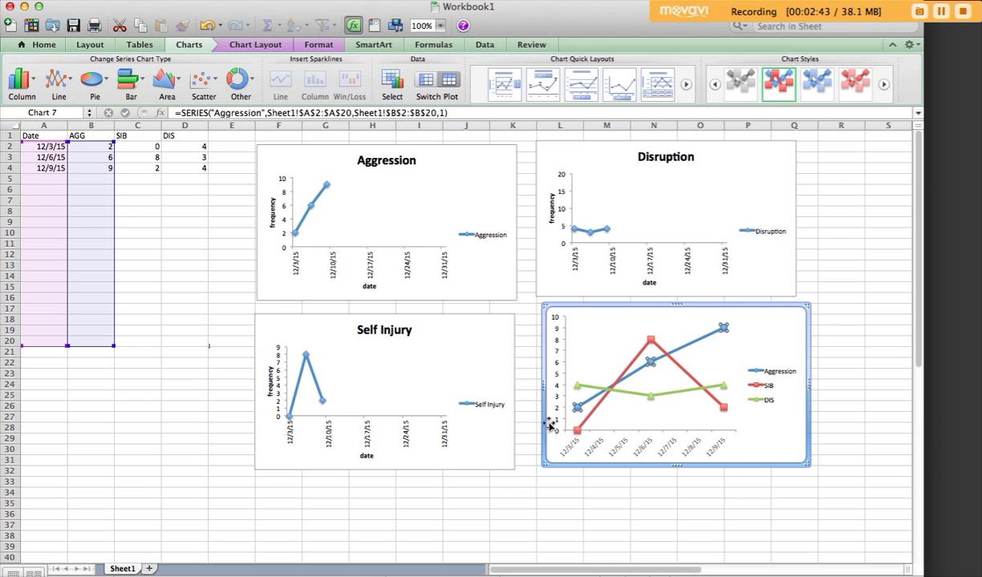
Step: Select the SIB series in the combined chart for formatting
click(576, 382)
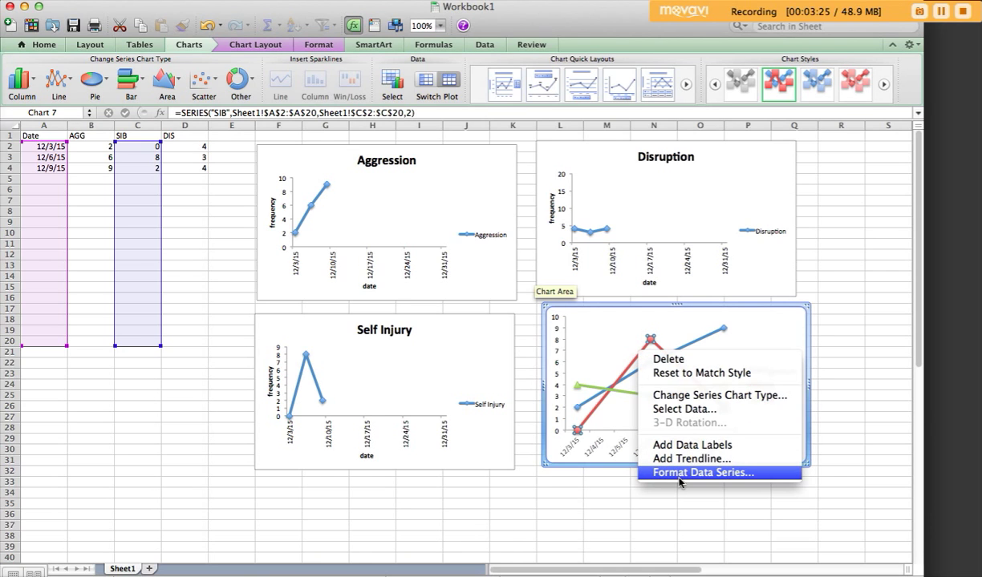
Step: Give the SIB series black-filled, black-outlined circle markers at size 5
click(703, 472)
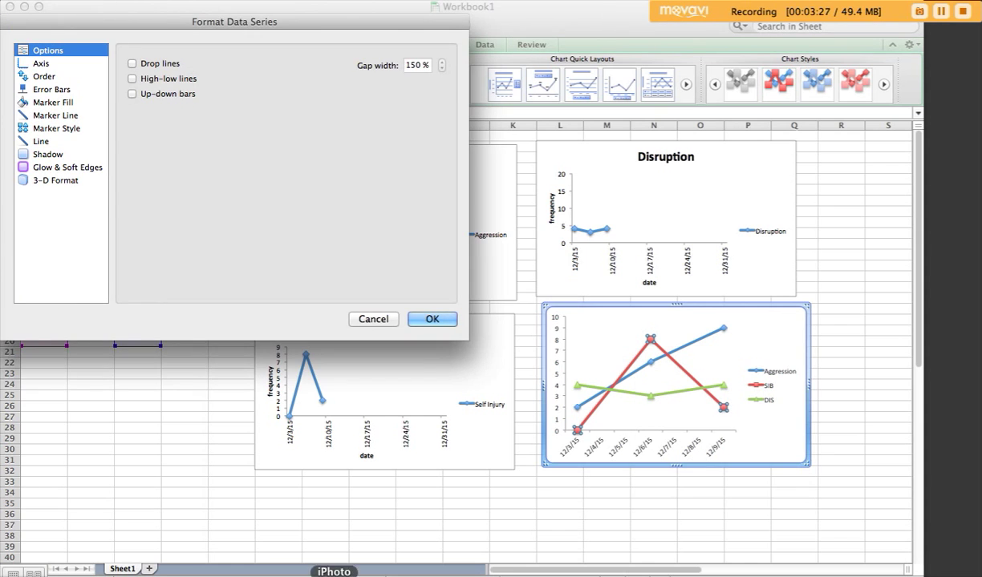
drag(234, 22, 294, 20)
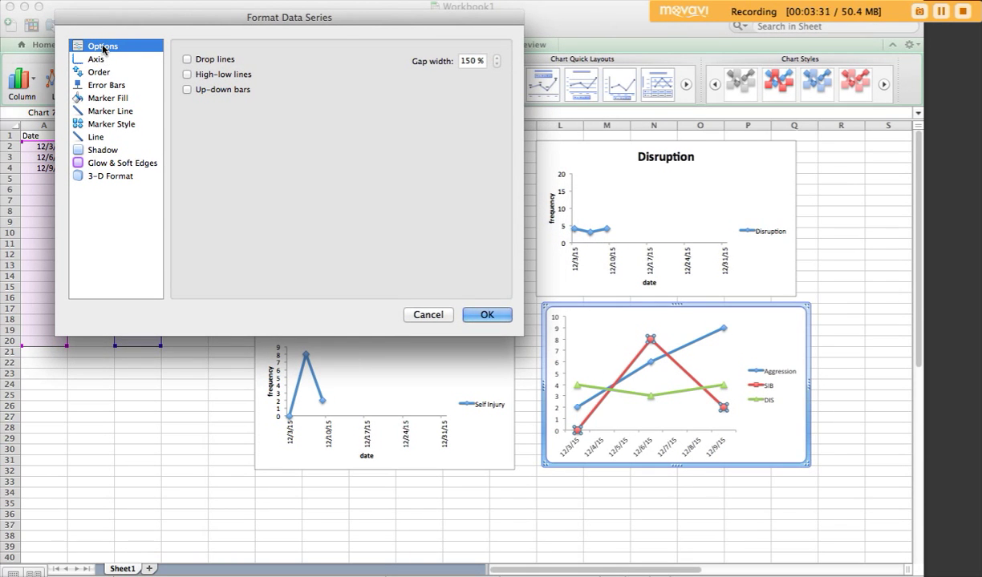
mouse_move(97, 50)
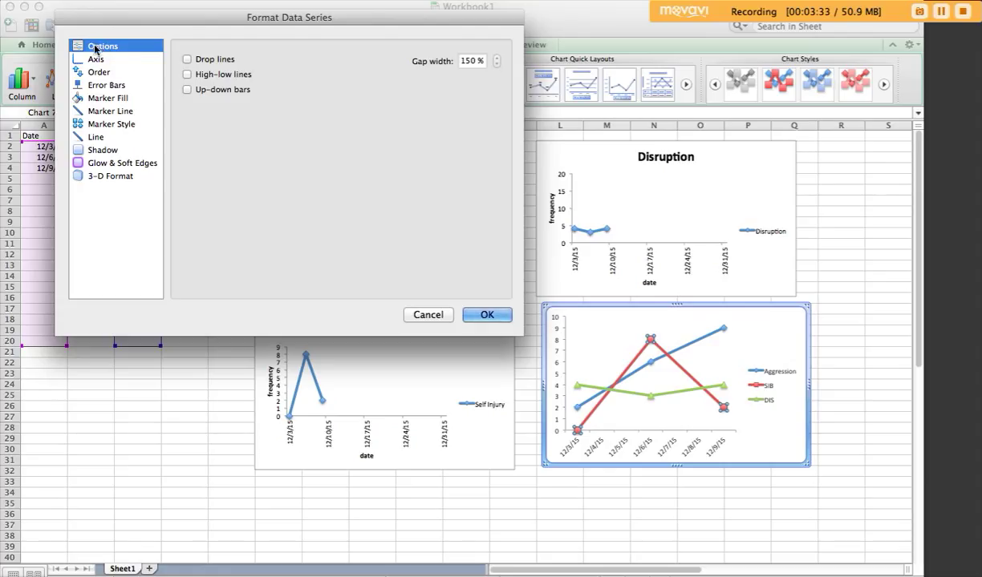
mouse_move(107, 98)
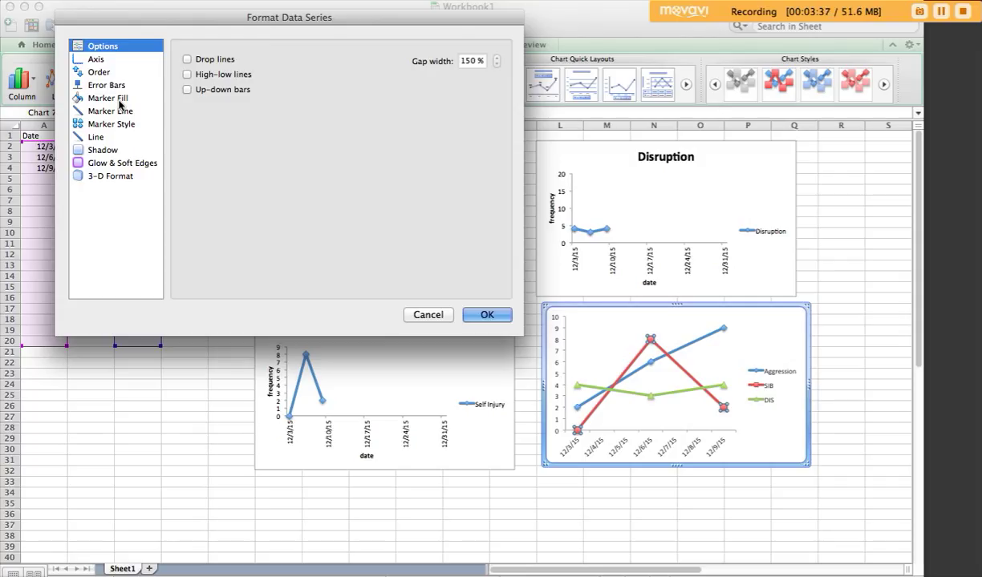
click(107, 97)
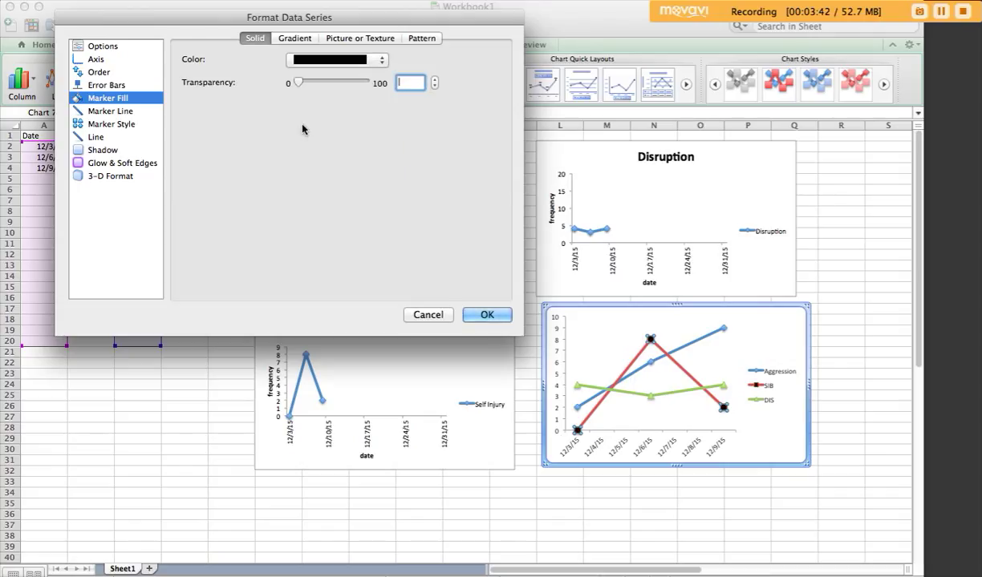
click(110, 111)
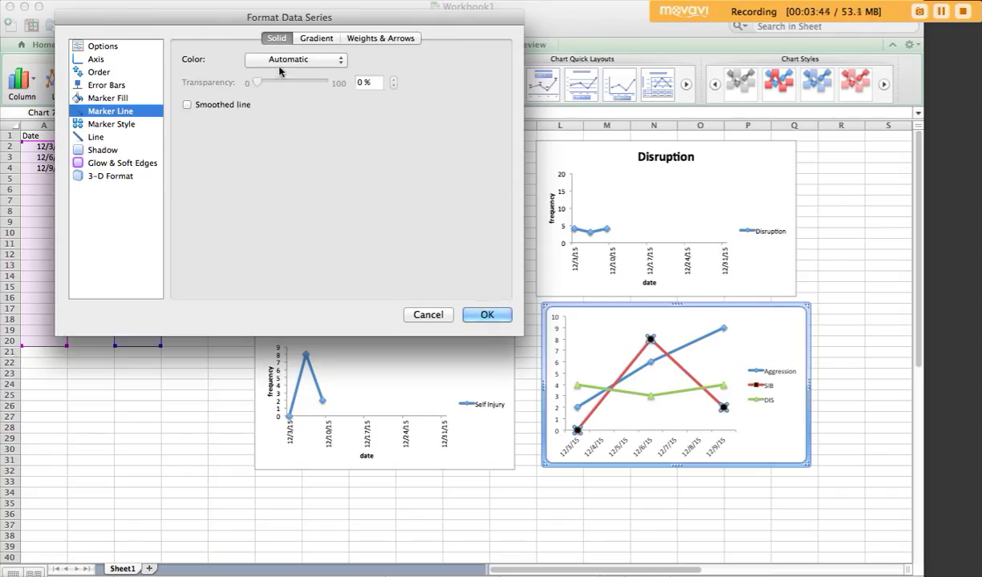
click(294, 59)
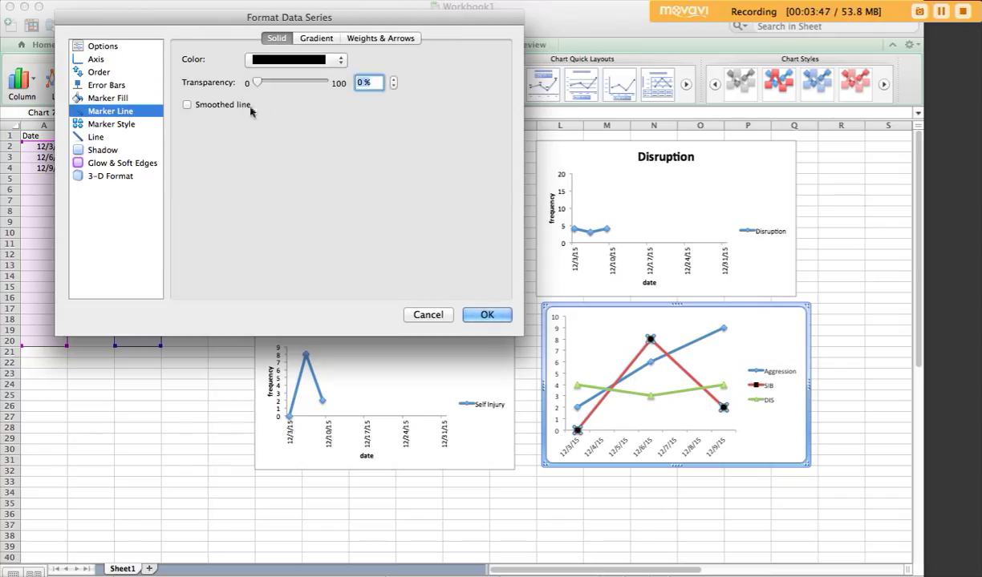
click(111, 124)
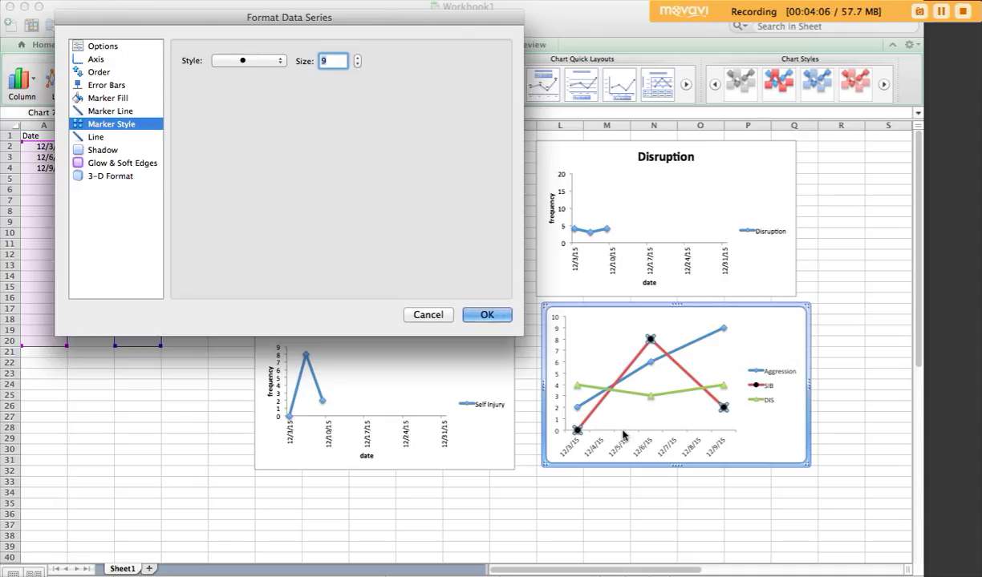
click(356, 65)
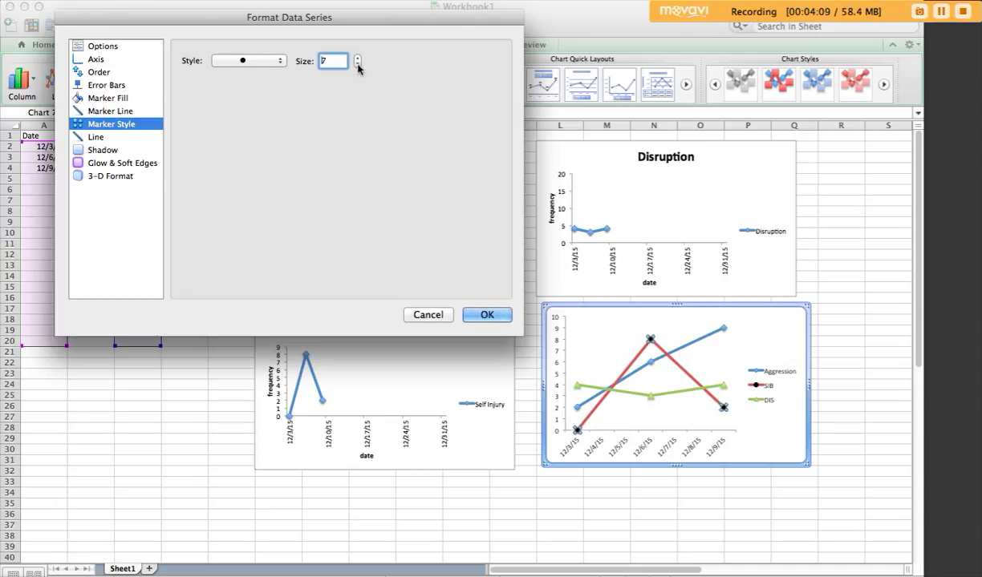
click(356, 64)
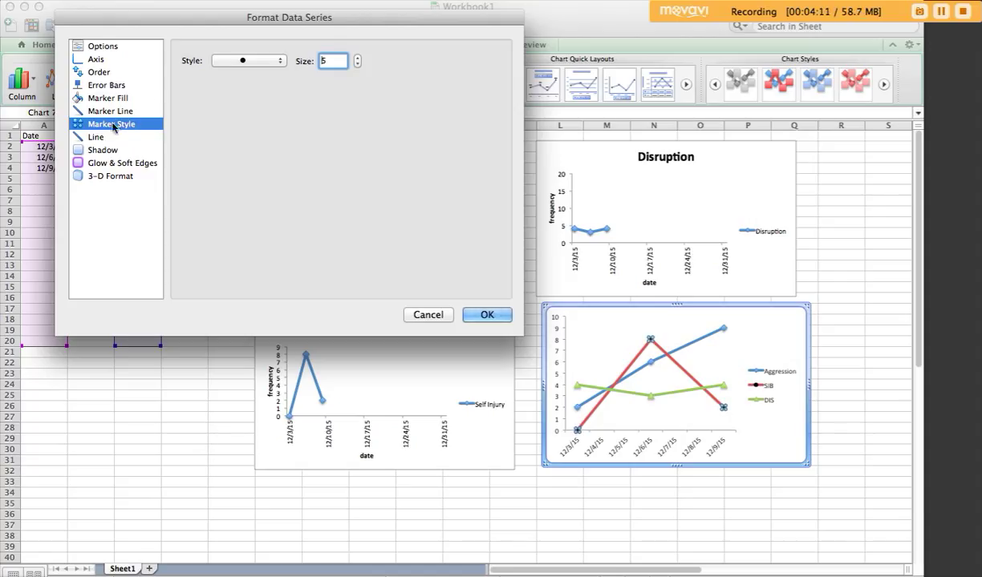
Step: Make the SIB line black at 1 pt weight and apply the formatting
click(95, 136)
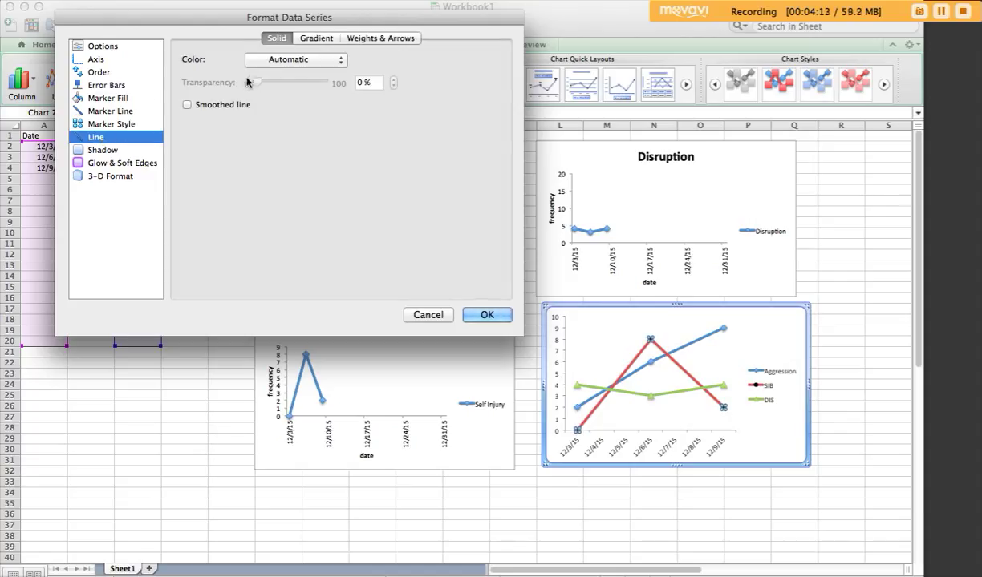
click(296, 59)
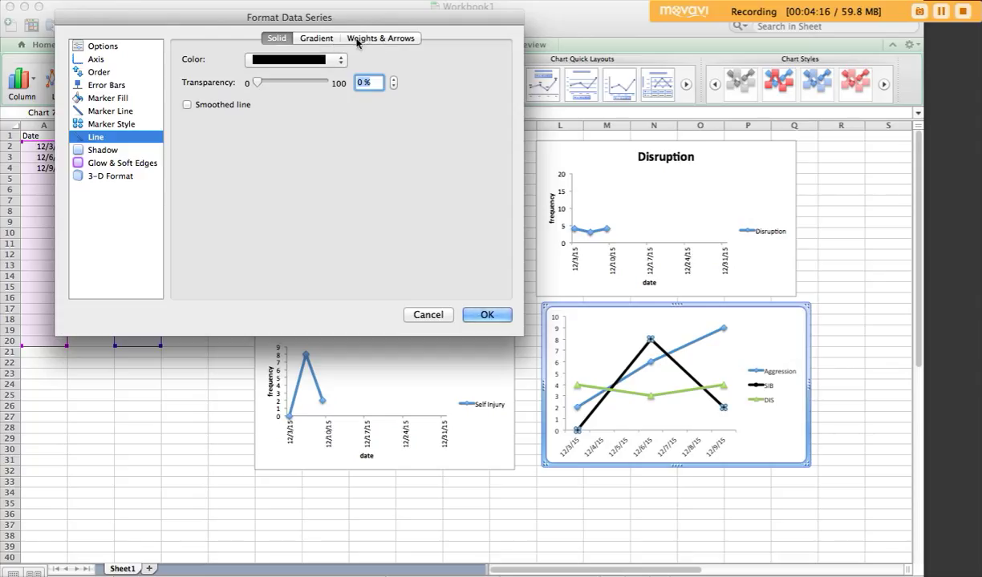
click(389, 38)
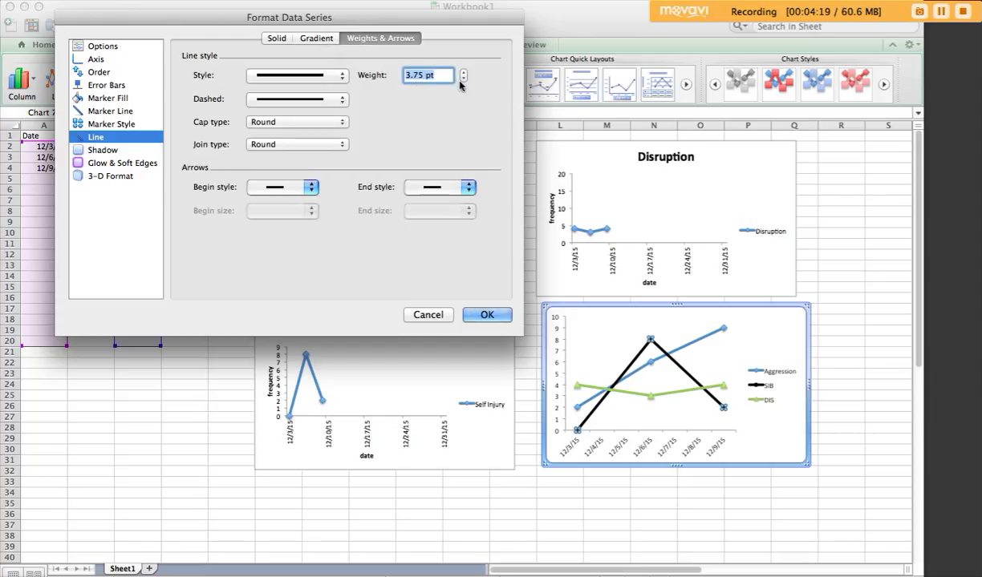
click(461, 80)
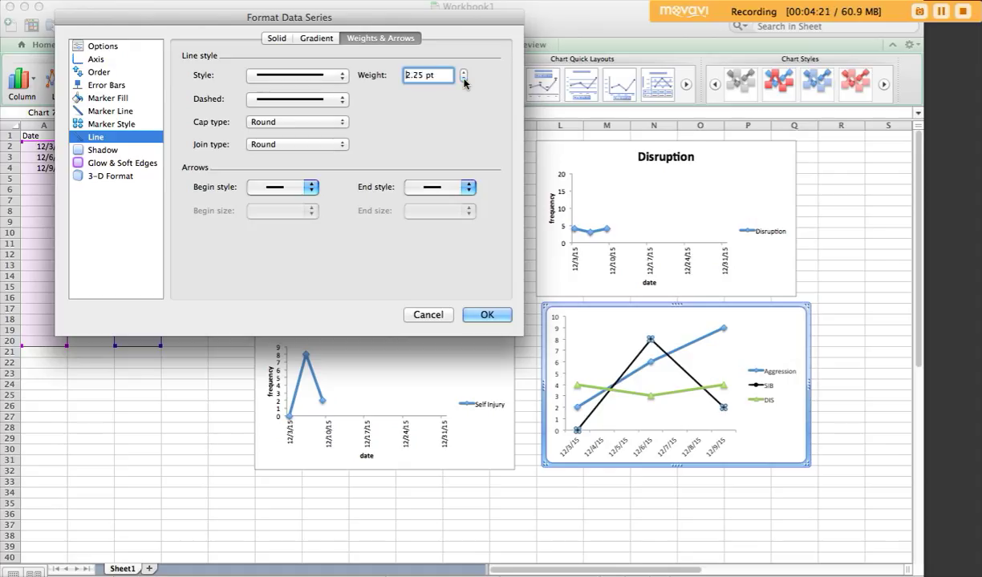
click(463, 79)
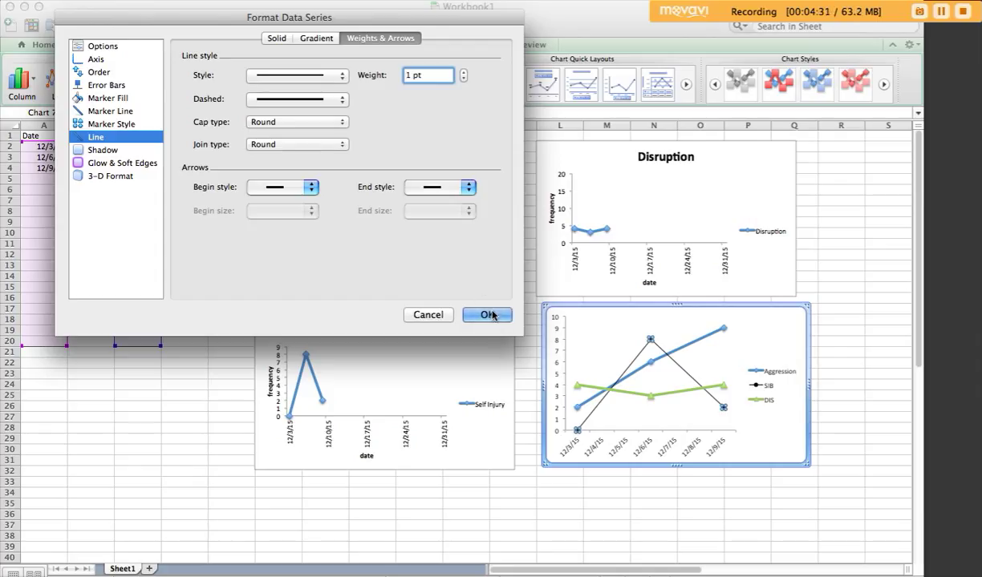
click(487, 314)
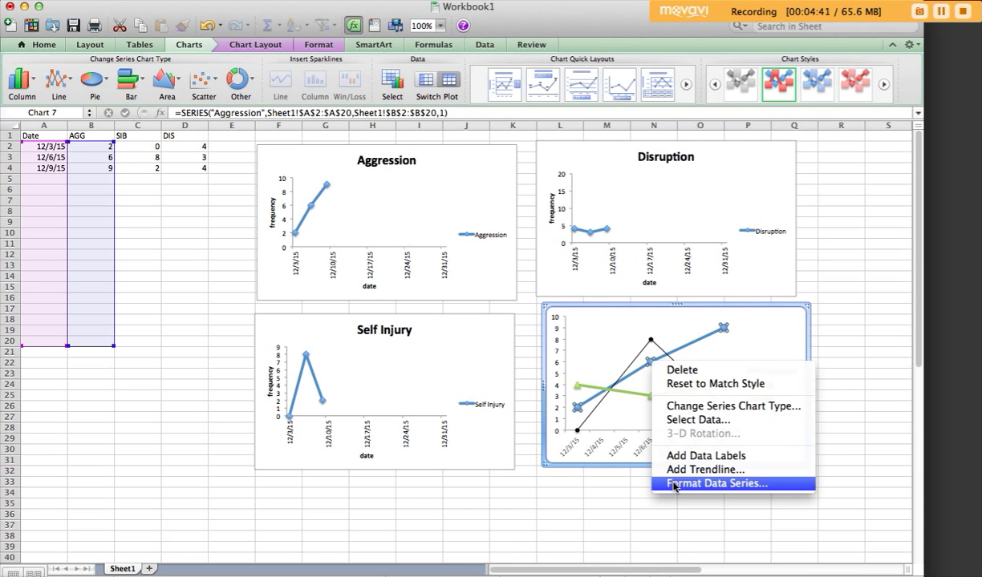
Step: Give the Aggression series black-filled square markers with a black outline
click(718, 484)
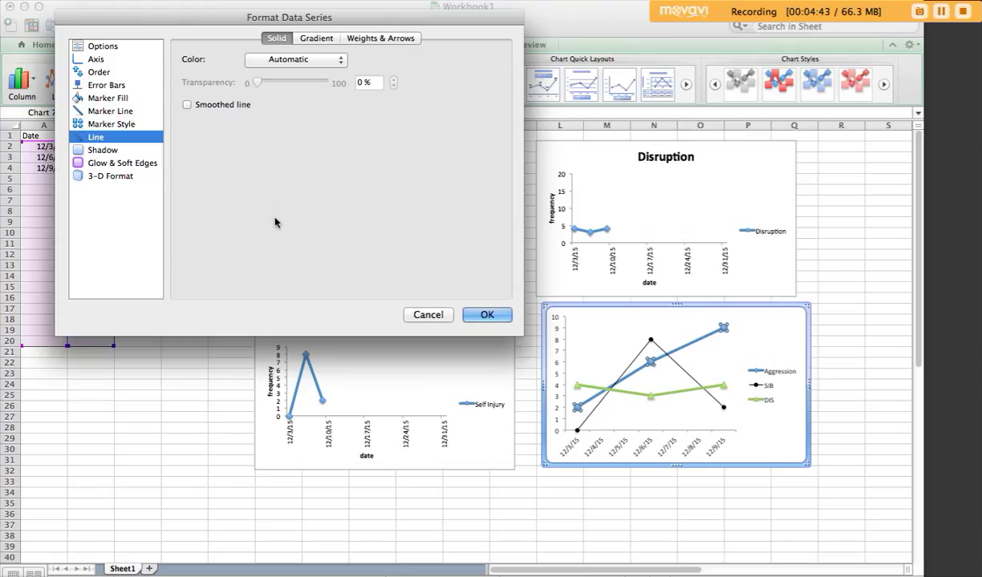
mouse_move(107, 109)
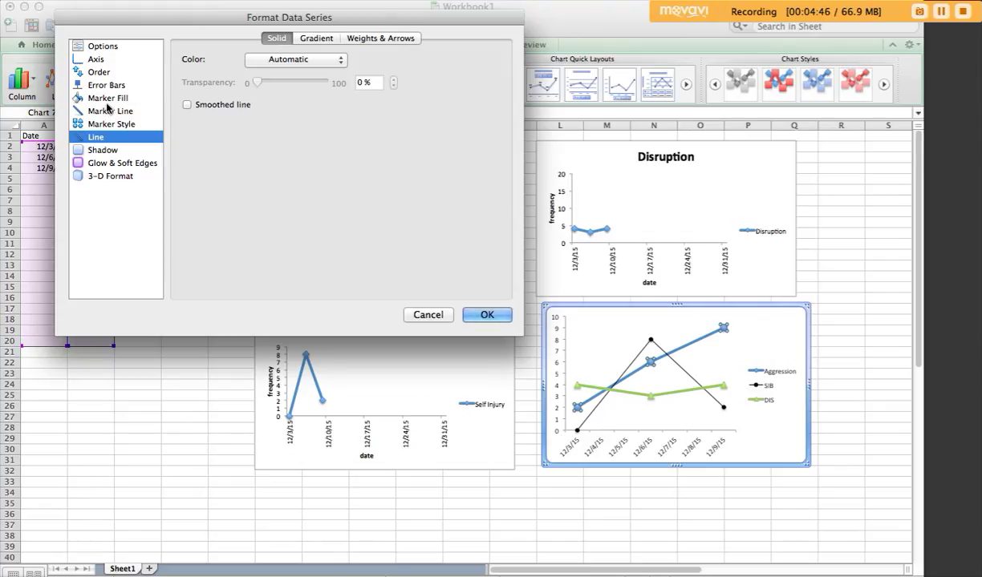
click(108, 97)
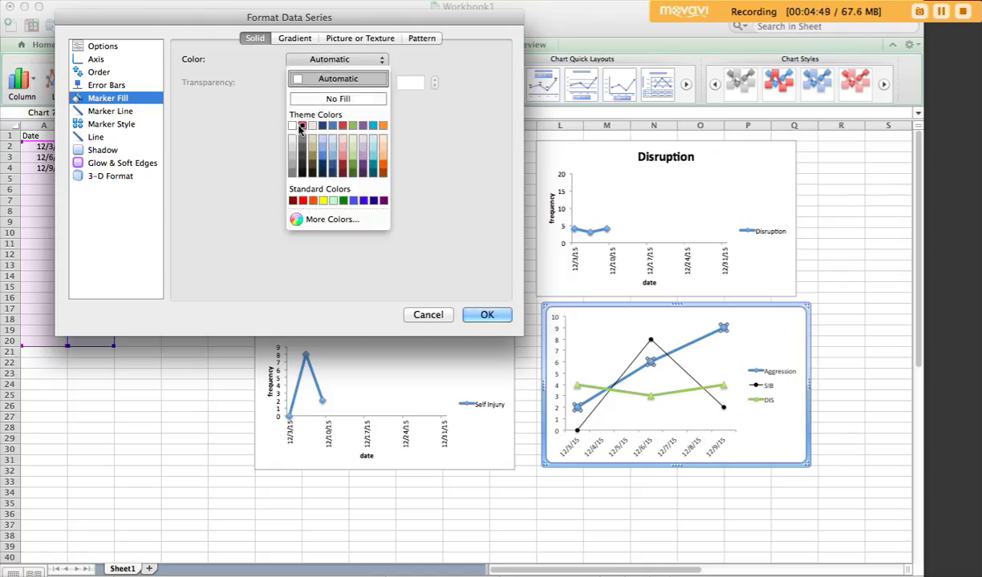
click(109, 110)
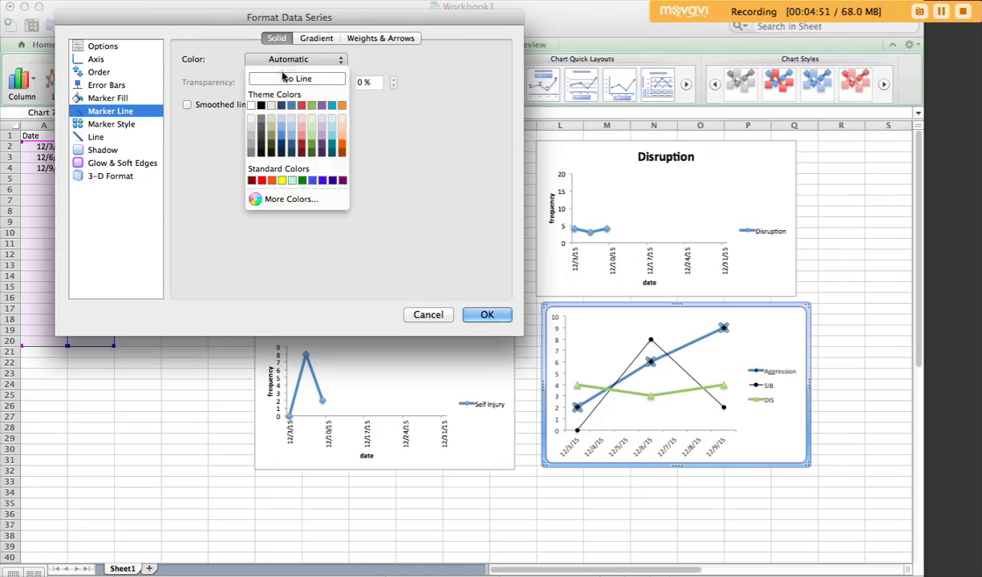
click(111, 124)
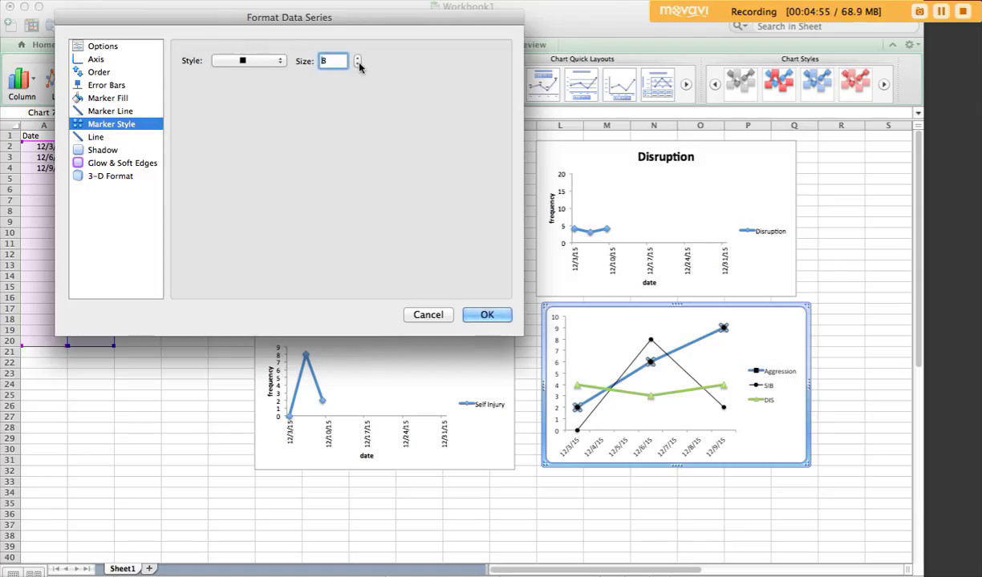
Step: Make the Aggression line black at 1 pt weight and apply the formatting
click(96, 136)
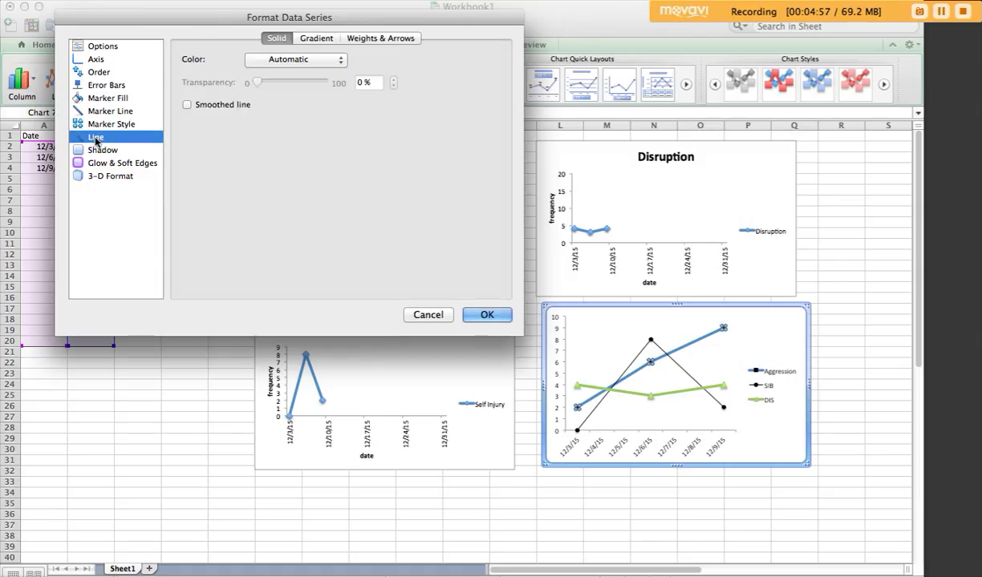
click(295, 59)
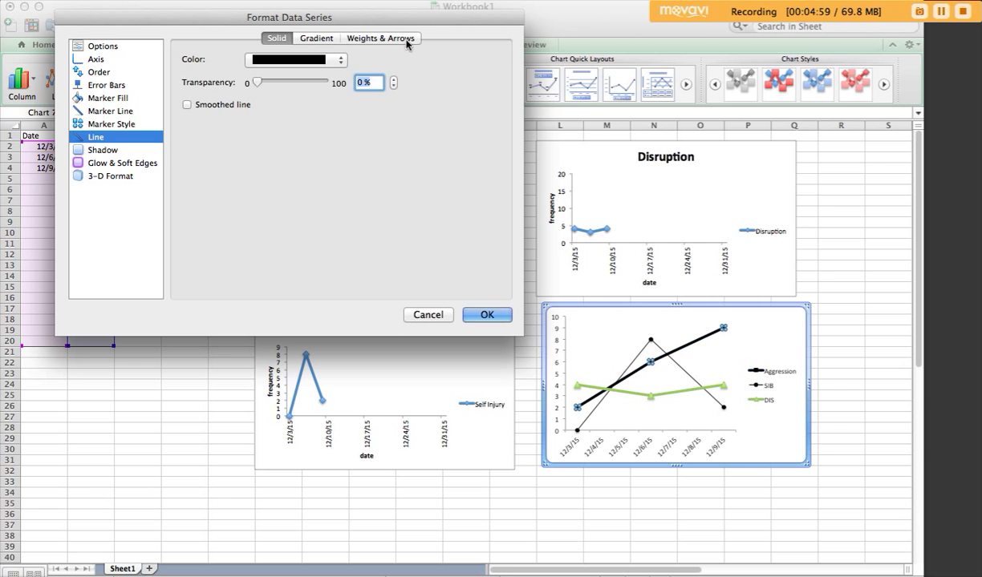
click(383, 38)
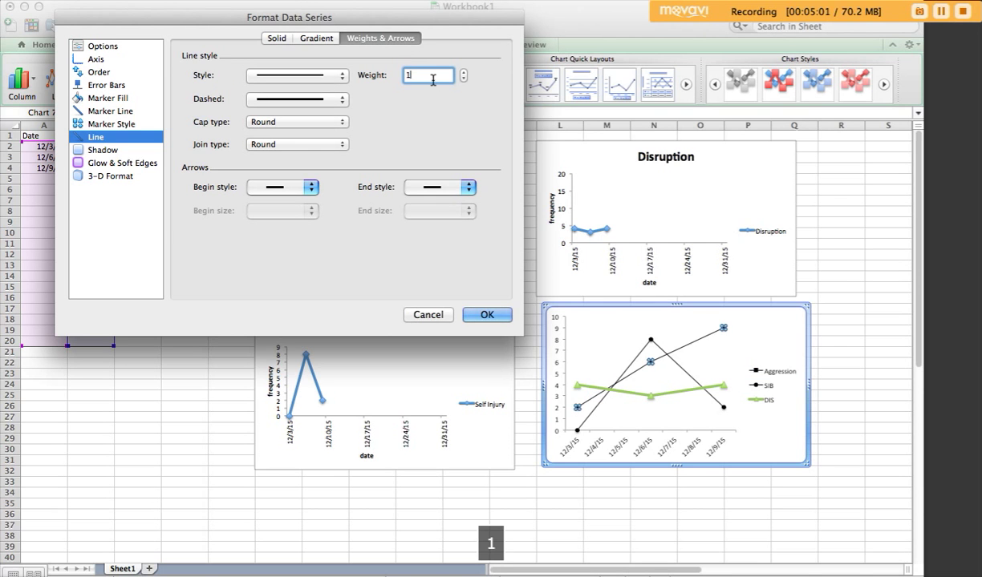
click(487, 315)
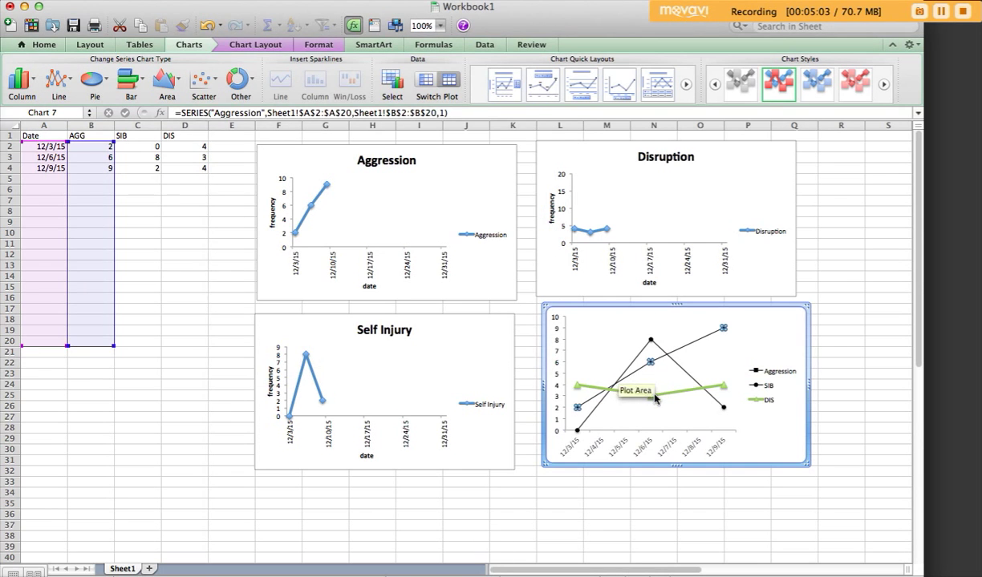
click(645, 387)
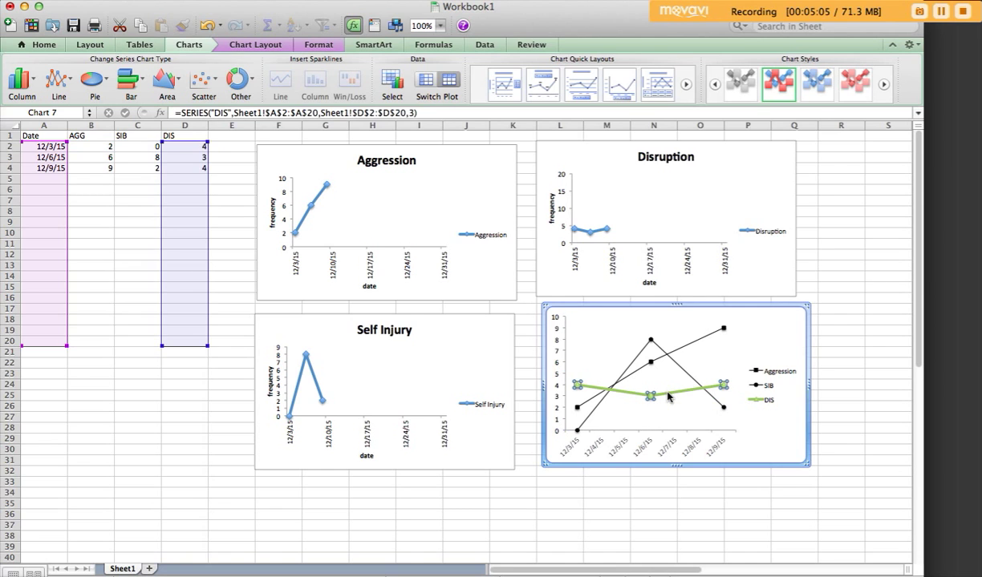
Step: Give the DIS series black-filled markers with a black outline
right_click(650, 397)
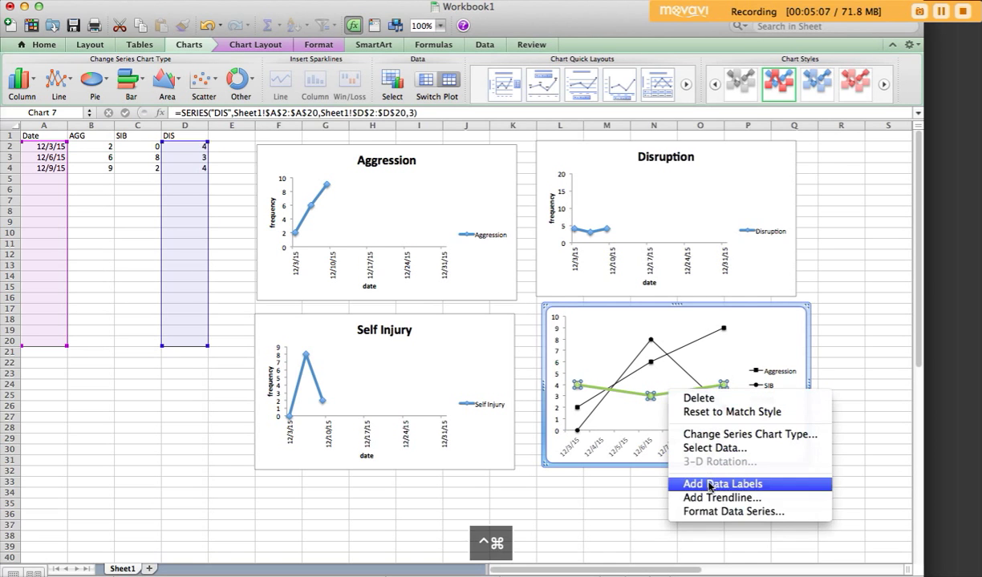
click(727, 512)
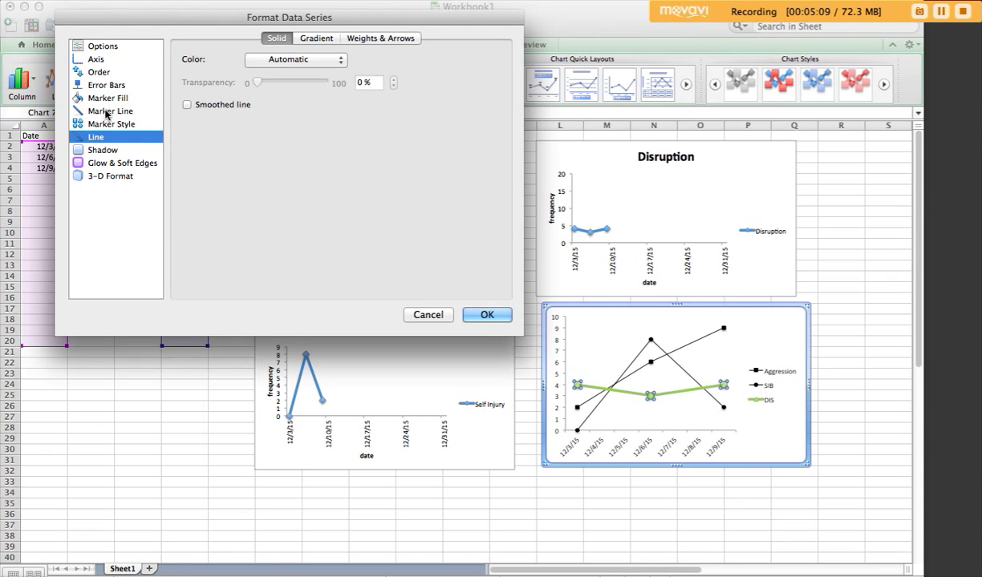
click(107, 97)
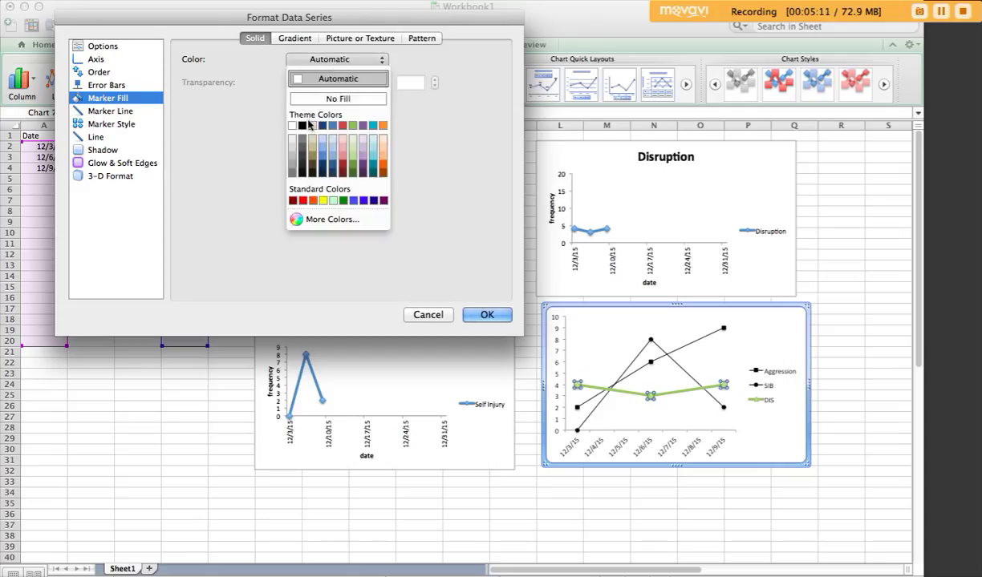
click(110, 111)
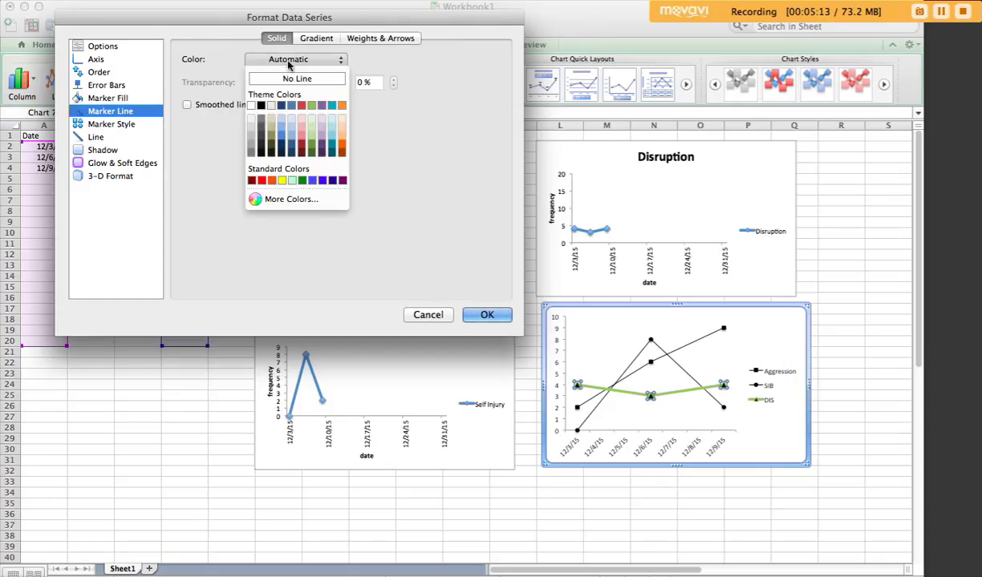
click(111, 123)
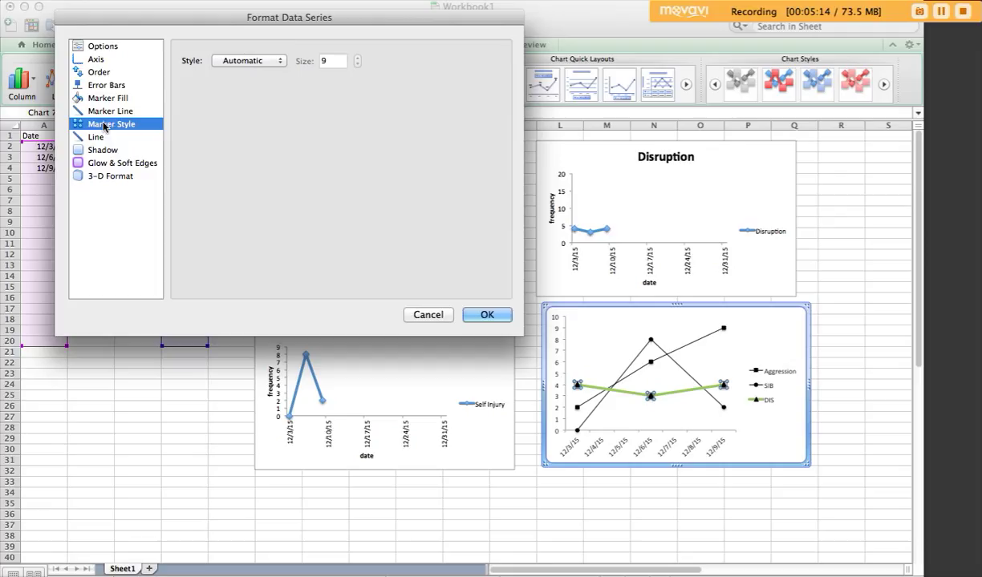
Step: Switch the DIS markers to size-5 triangles and make its line black
click(275, 61)
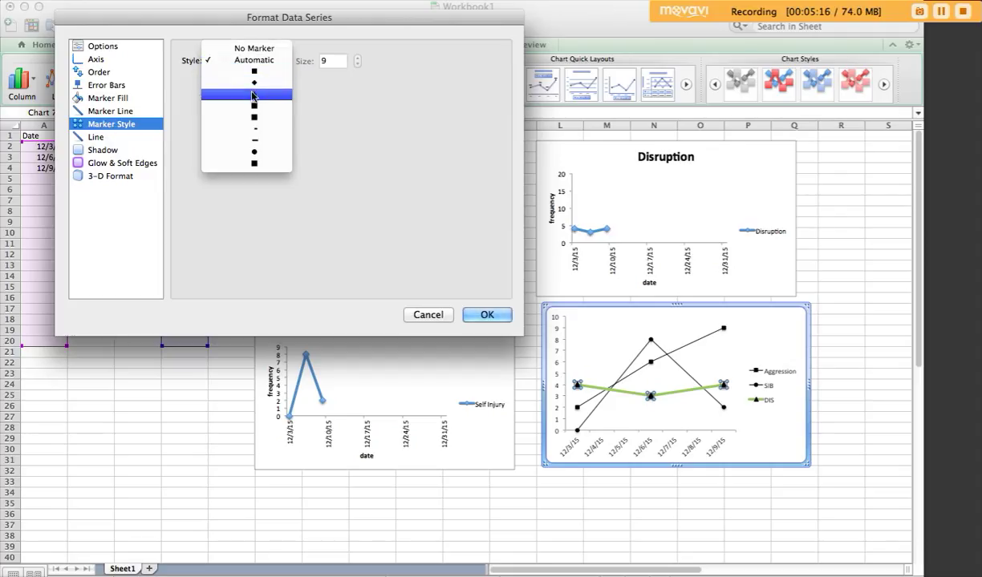
click(254, 96)
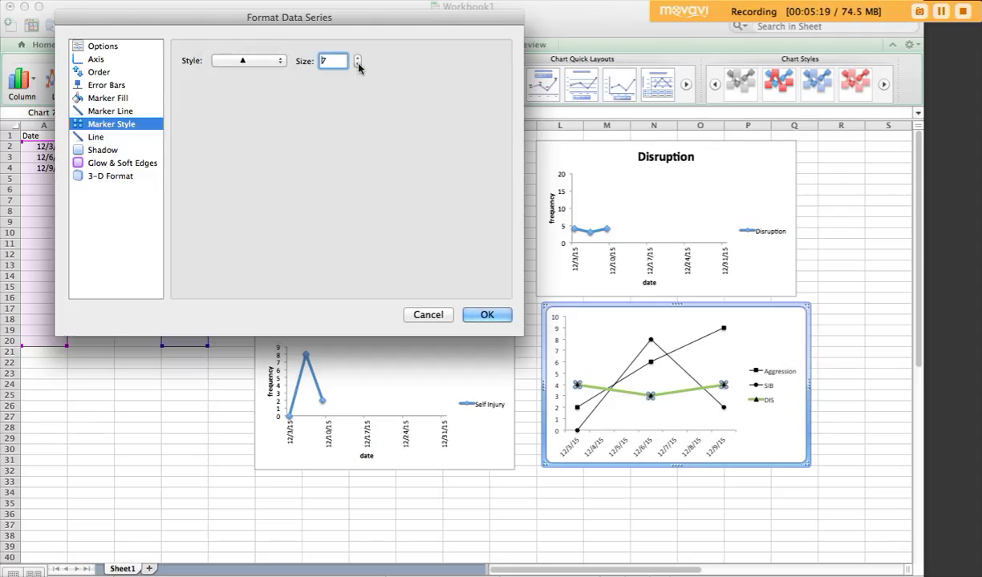
click(353, 65)
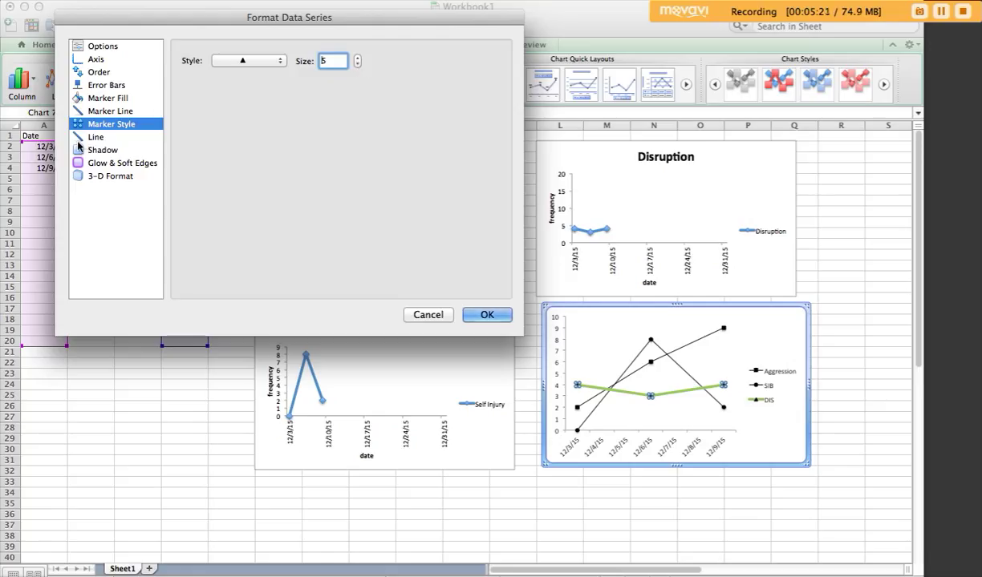
click(95, 136)
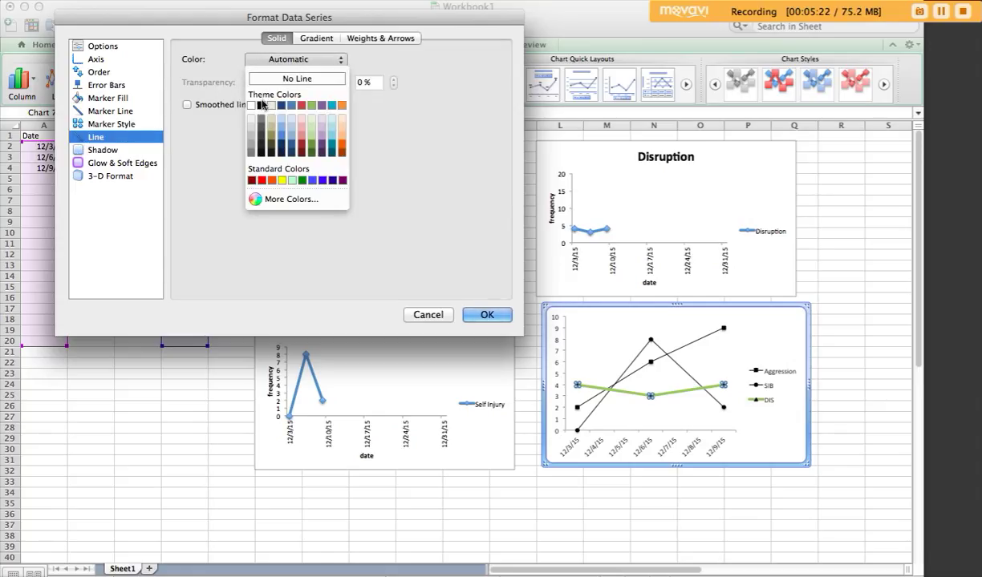
click(264, 115)
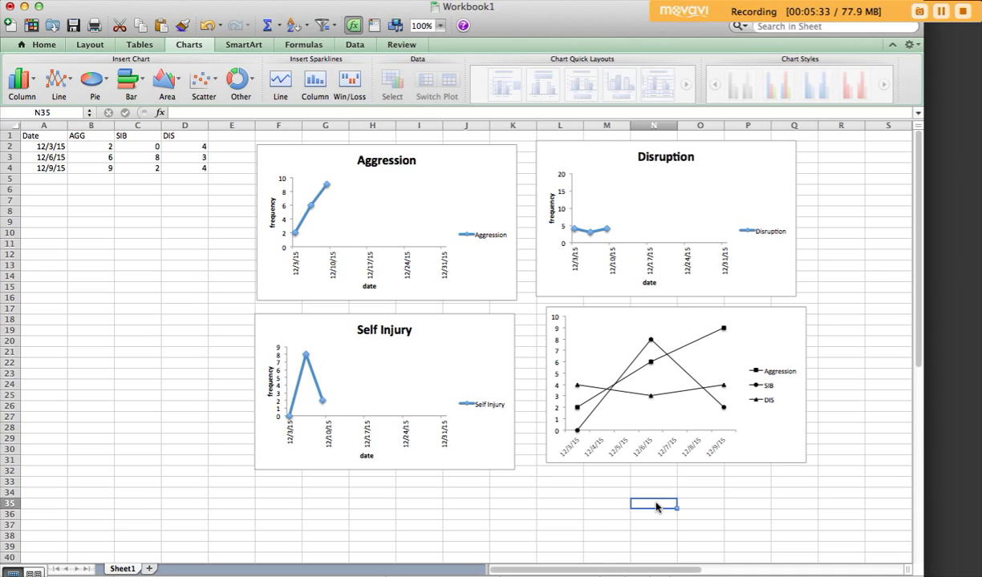
mouse_move(656, 414)
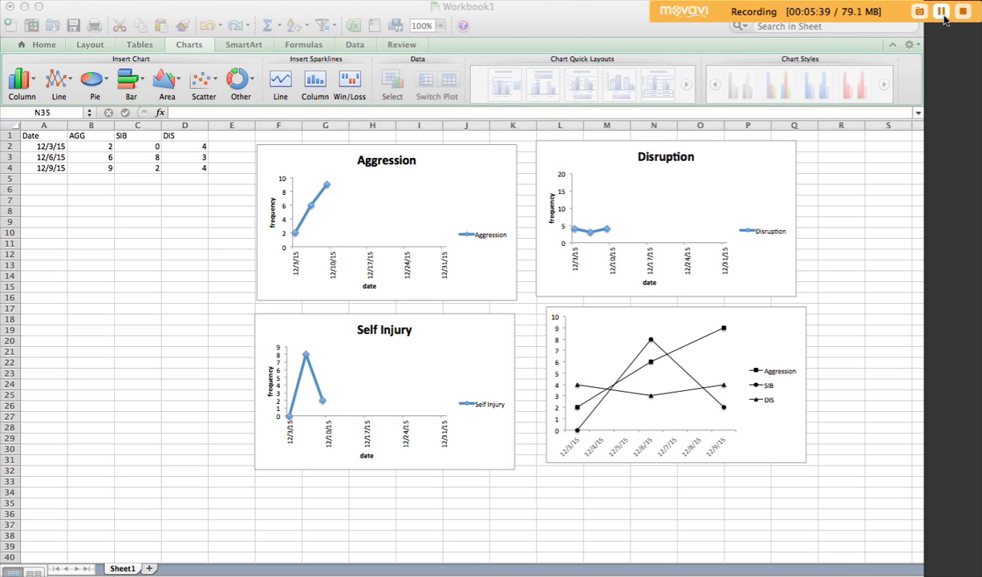
mouse_move(790, 316)
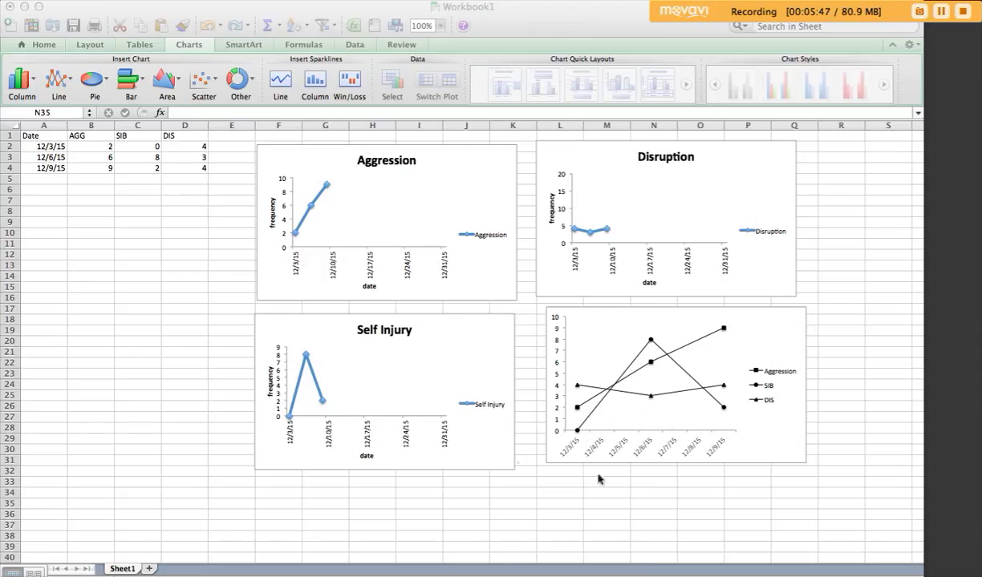
mouse_move(665, 448)
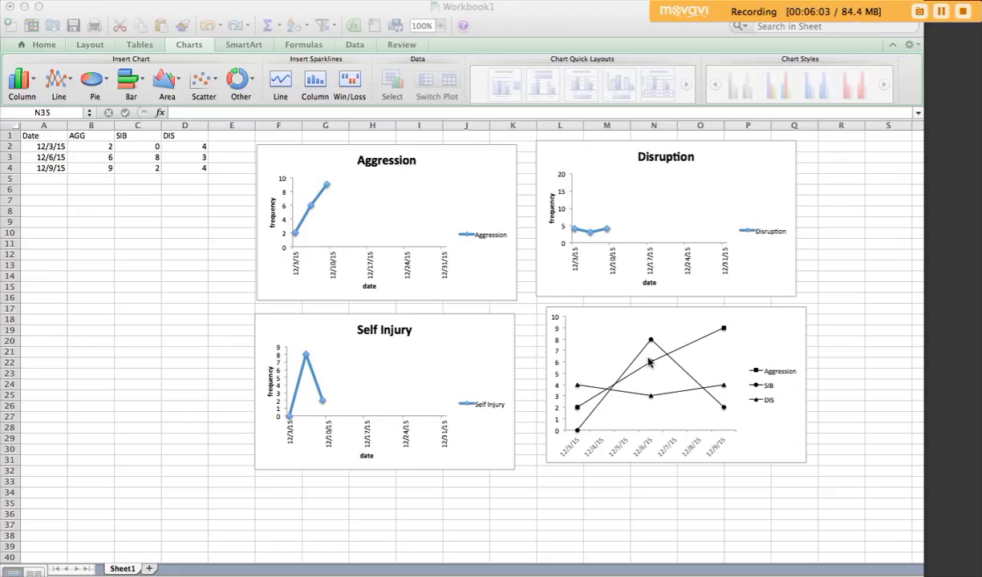
mouse_move(729, 328)
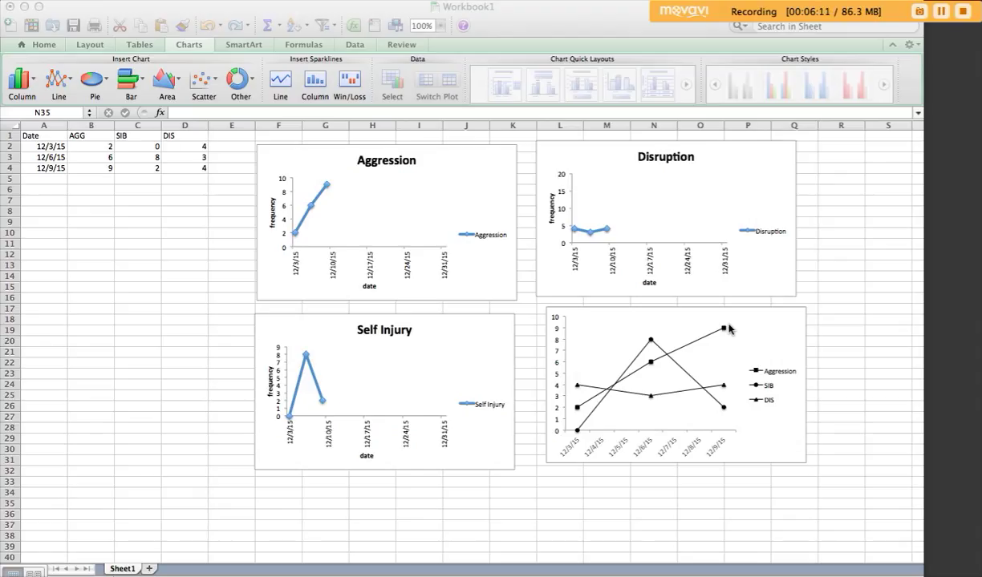
mouse_move(630, 348)
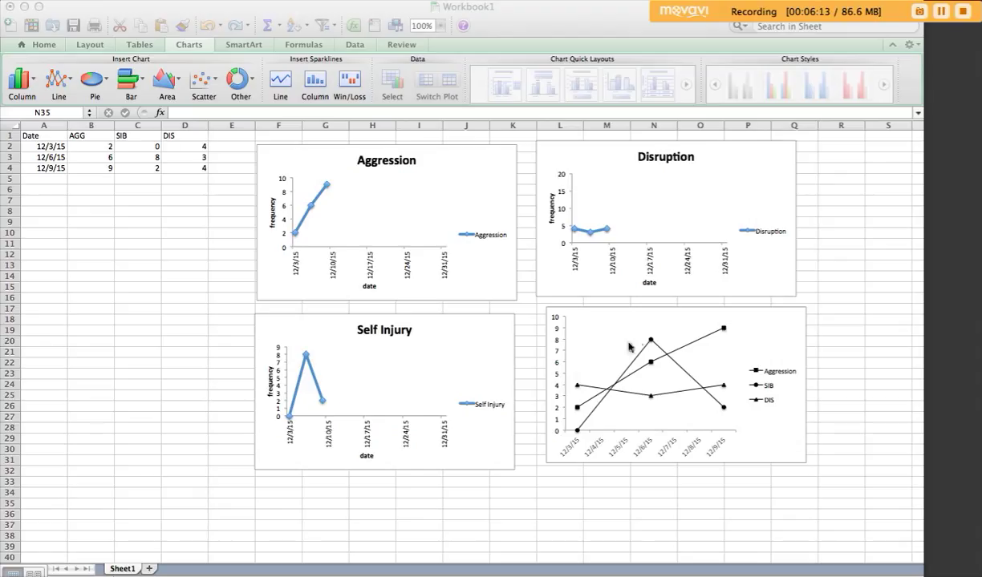
mouse_move(644, 342)
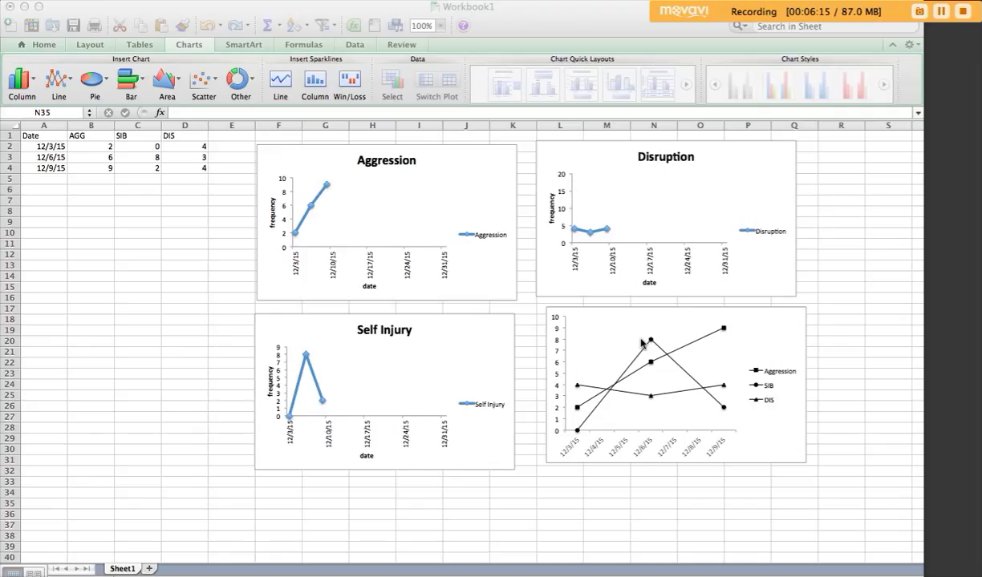